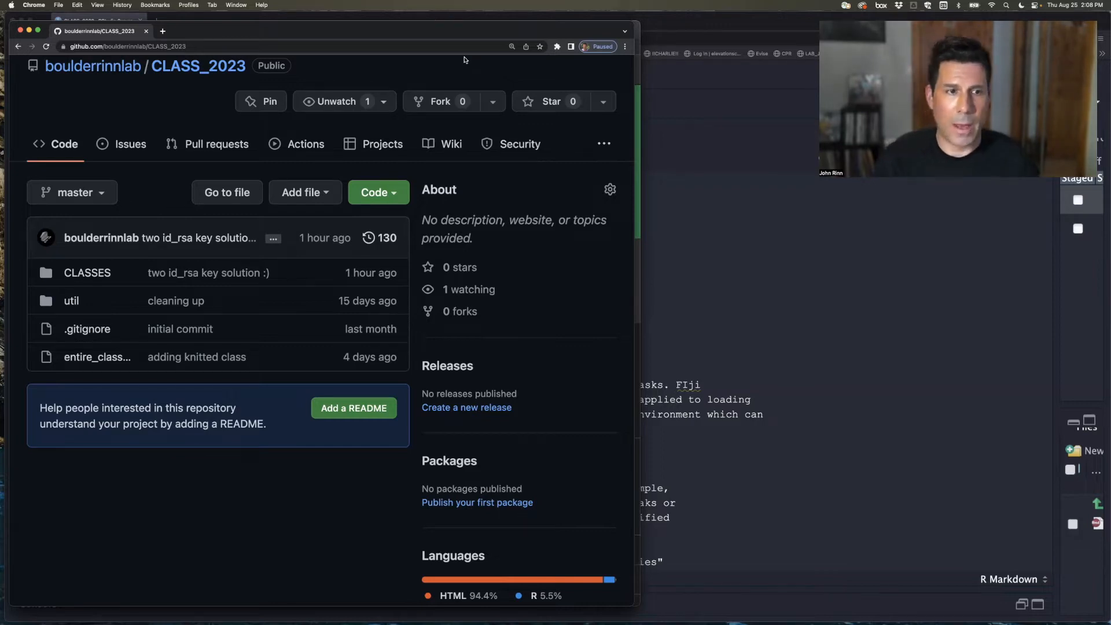
mouse_move(198, 66)
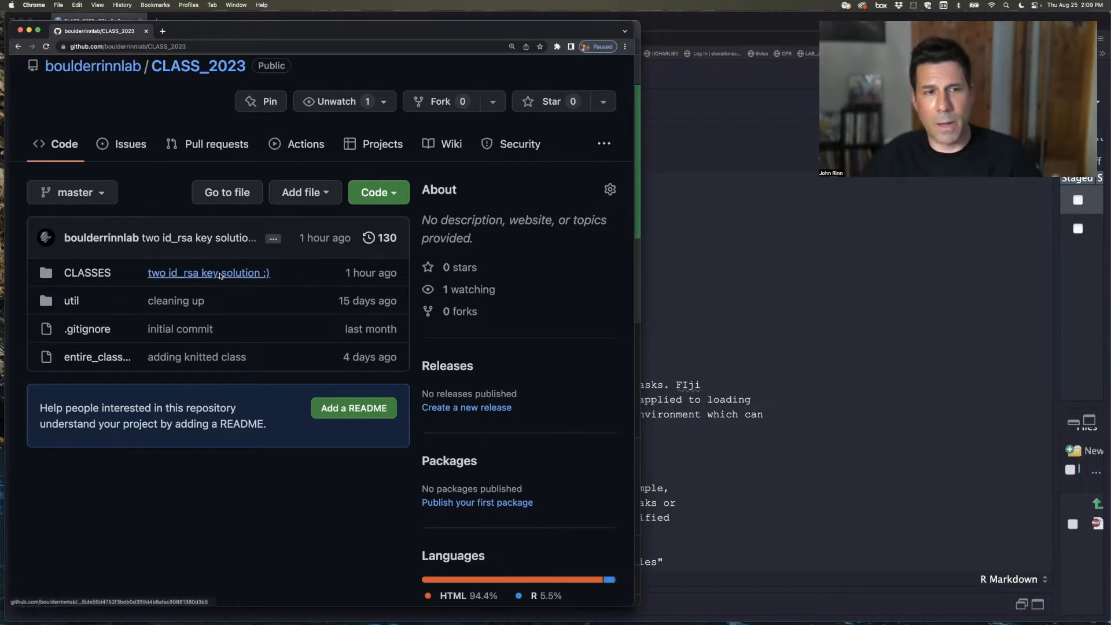
mouse_move(234, 303)
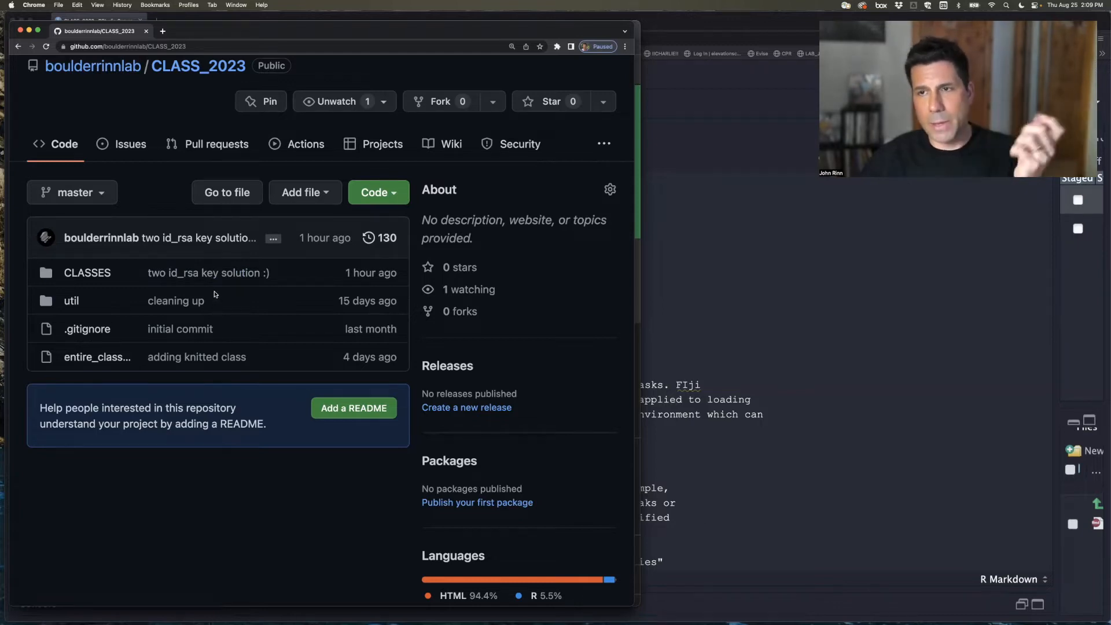
mouse_move(267, 253)
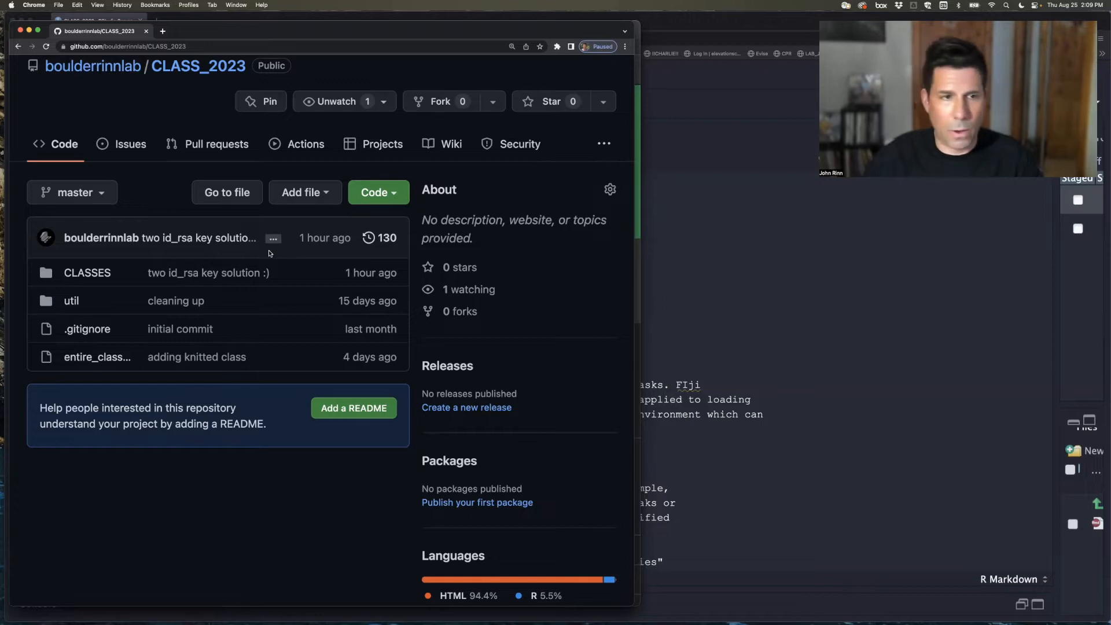
mouse_move(222, 261)
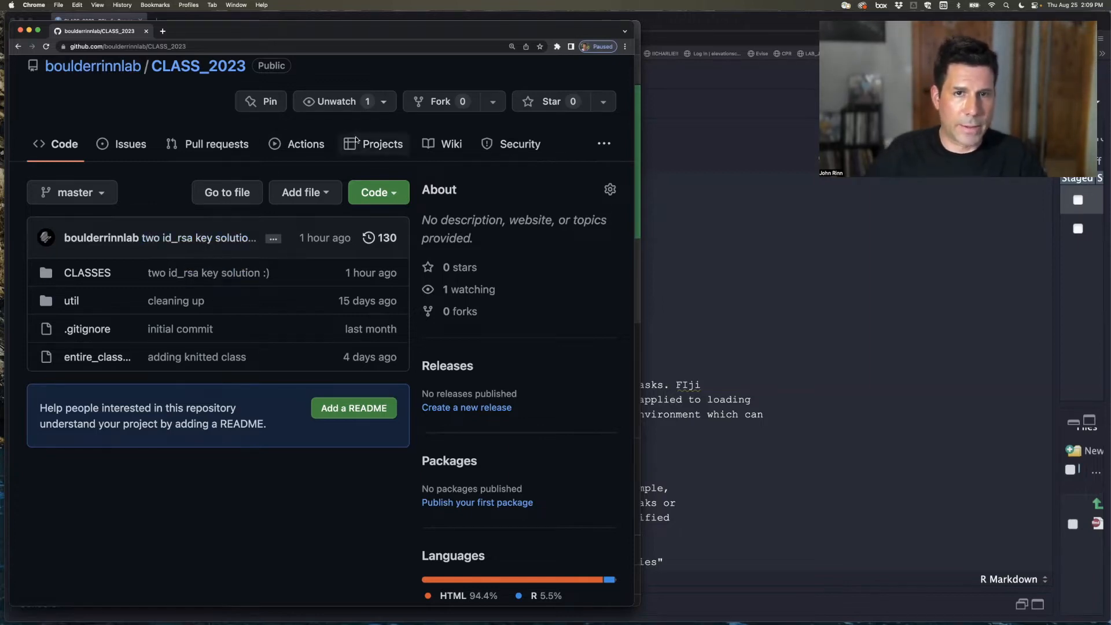
Navigate CLASSES > 03_Nextflow and view 01_installing_nextflow.Rmd, scrolling through its preview.
click(87, 272)
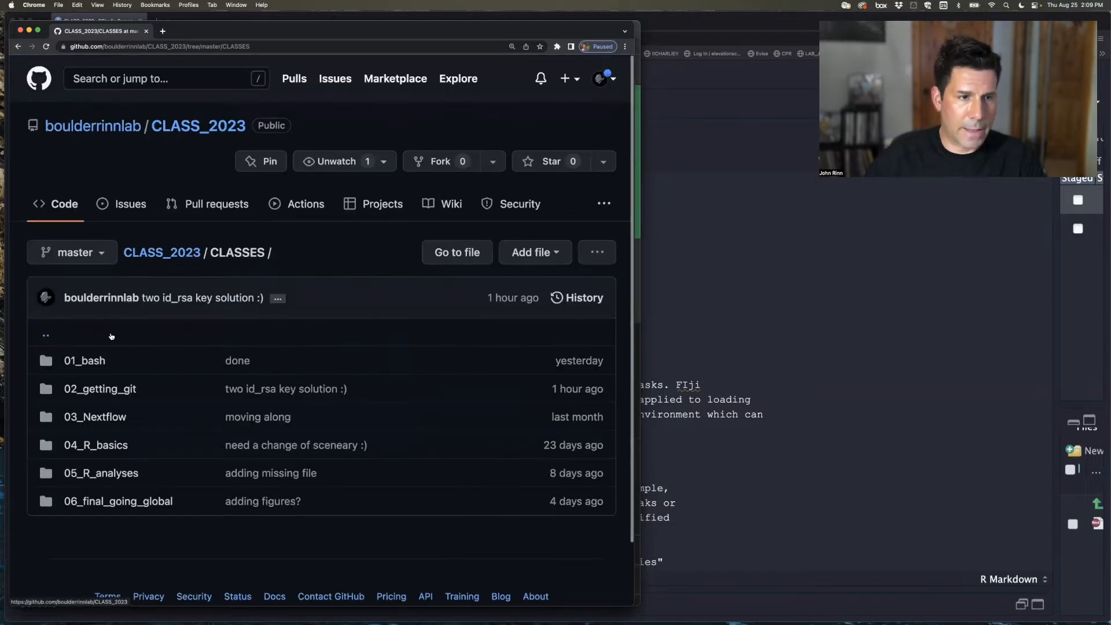
click(93, 417)
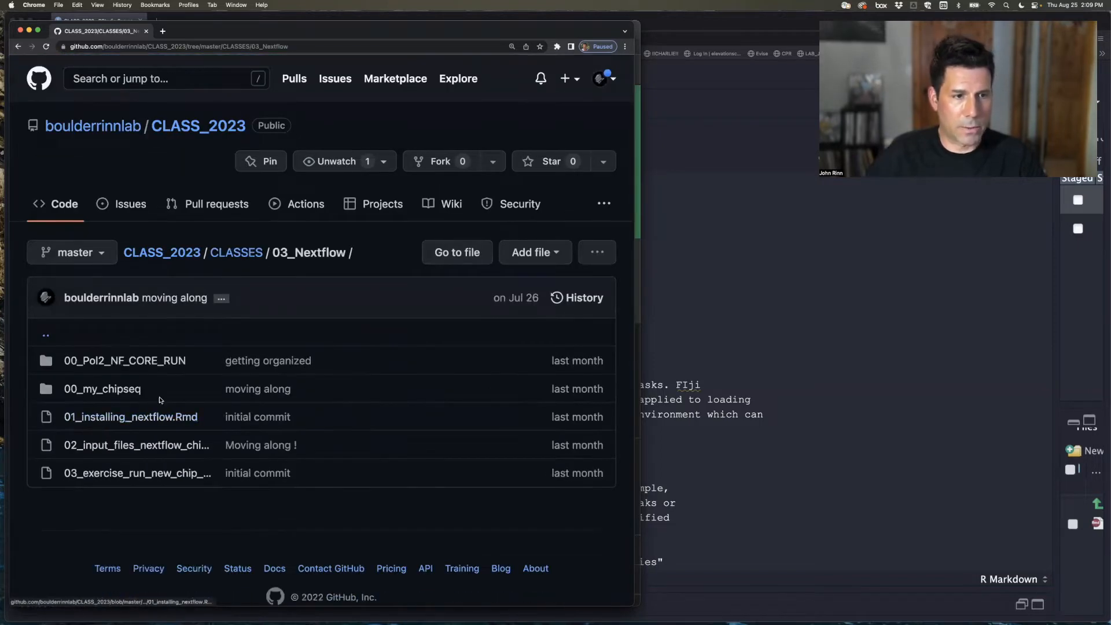
click(131, 417)
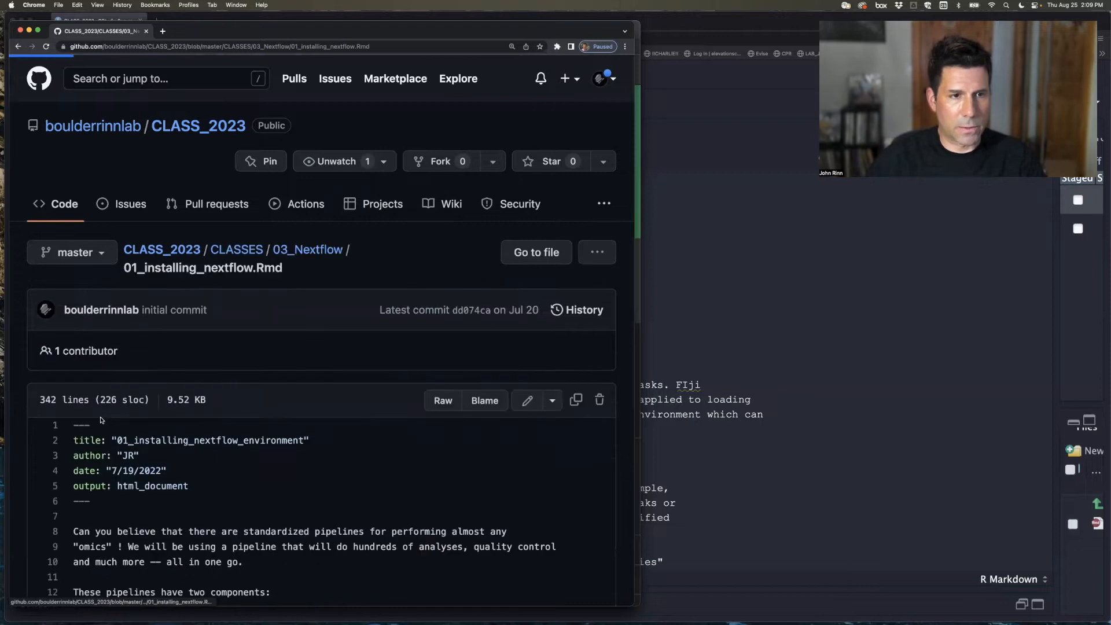
scroll(down, 3)
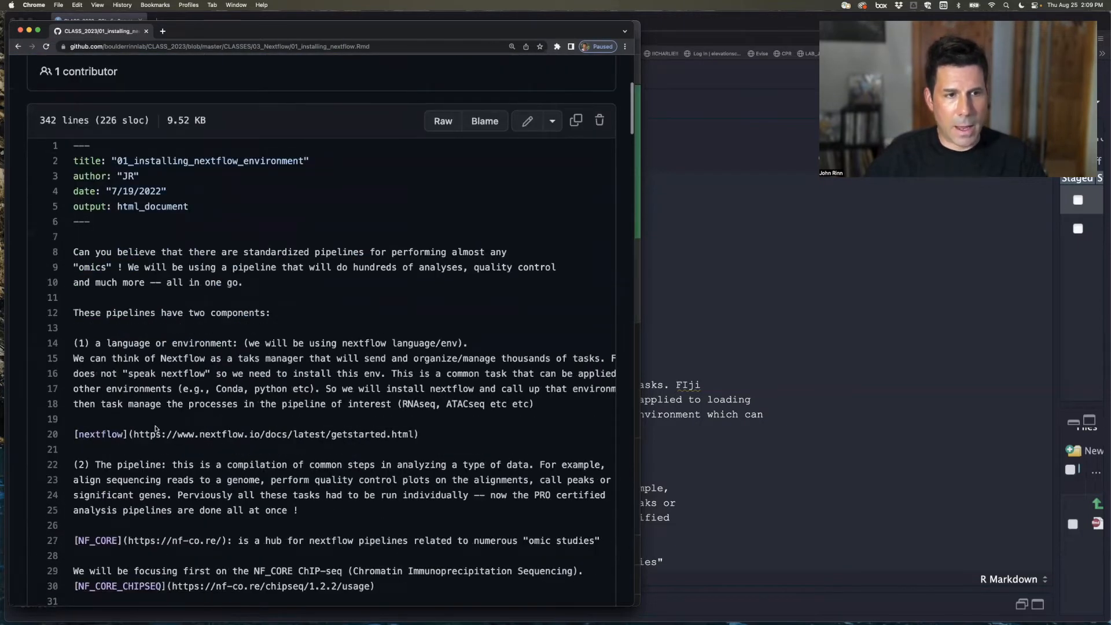
scroll(down, 3)
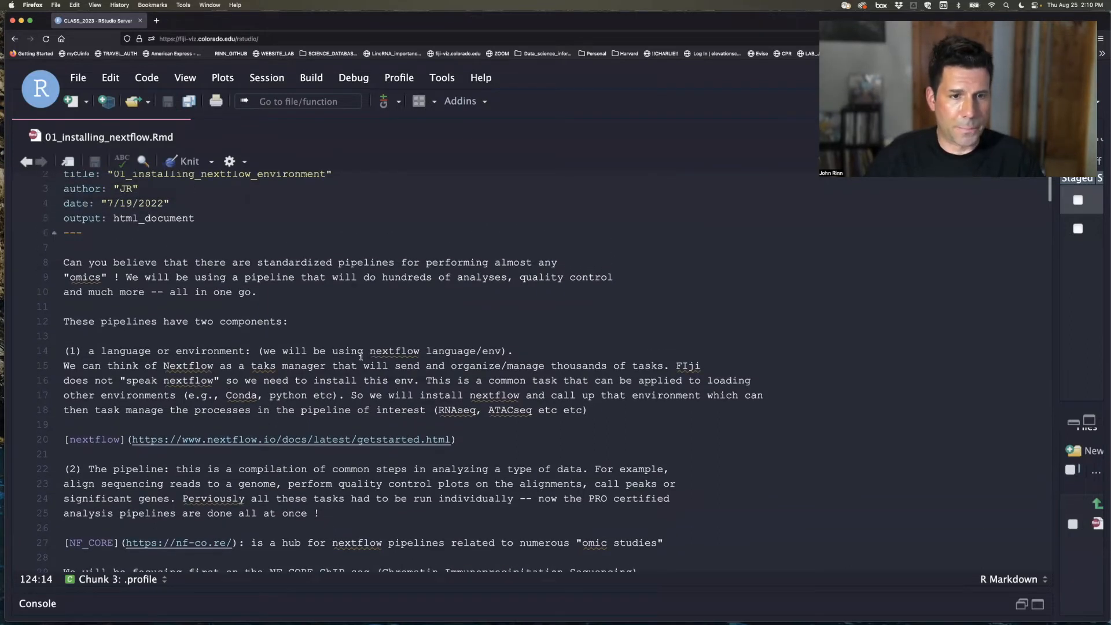
Scroll the notes down to the 'First step: Install nextflow' section.
scroll(down, 3)
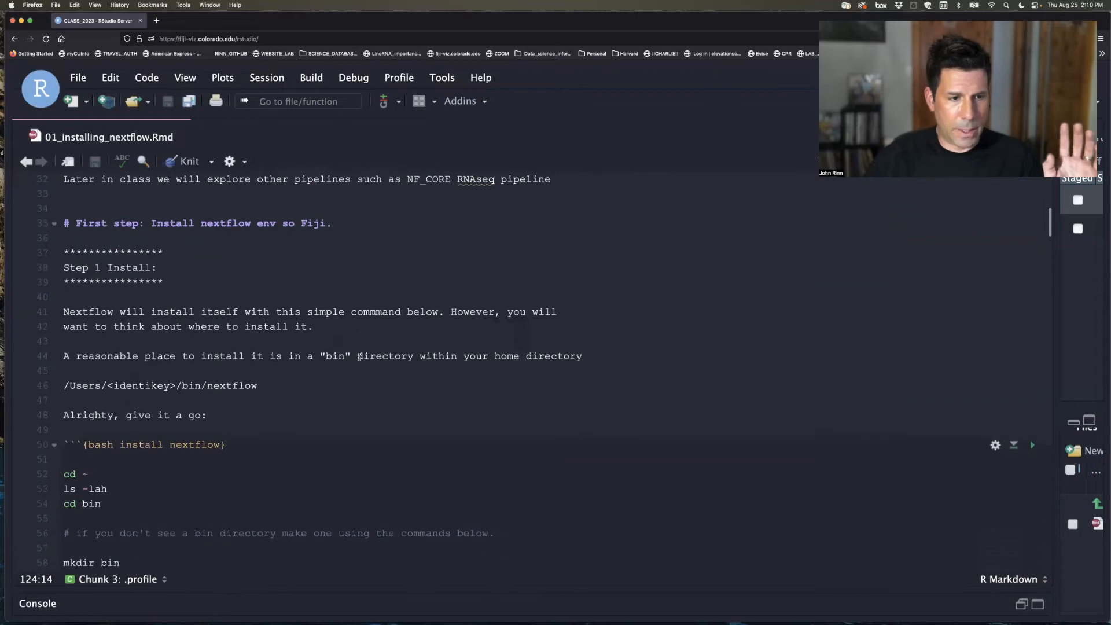
scroll(down, 3)
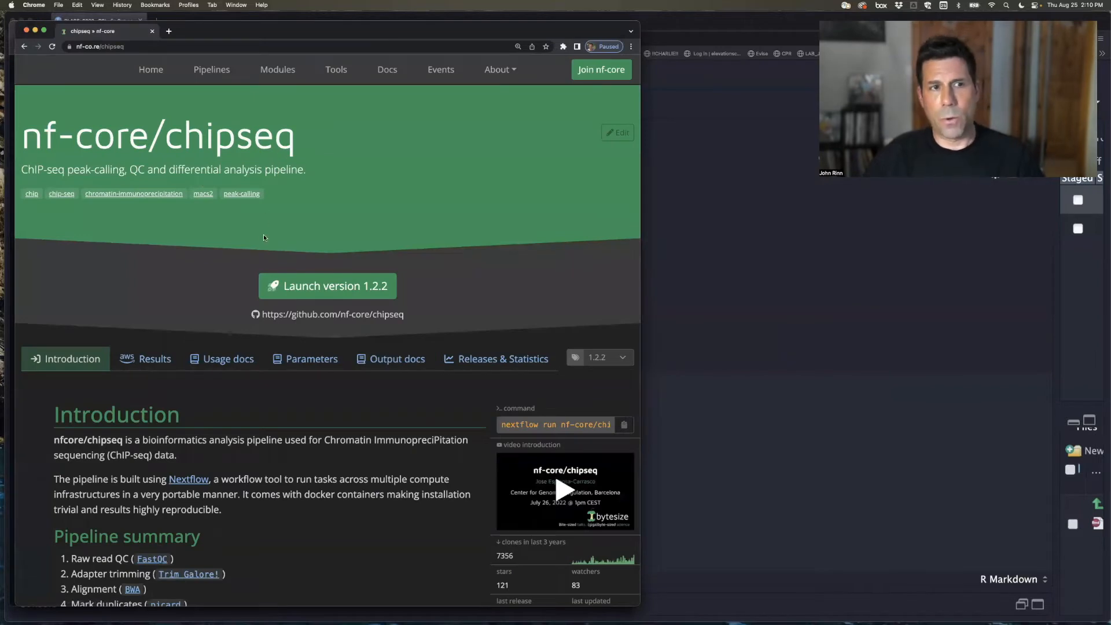
mouse_move(262, 241)
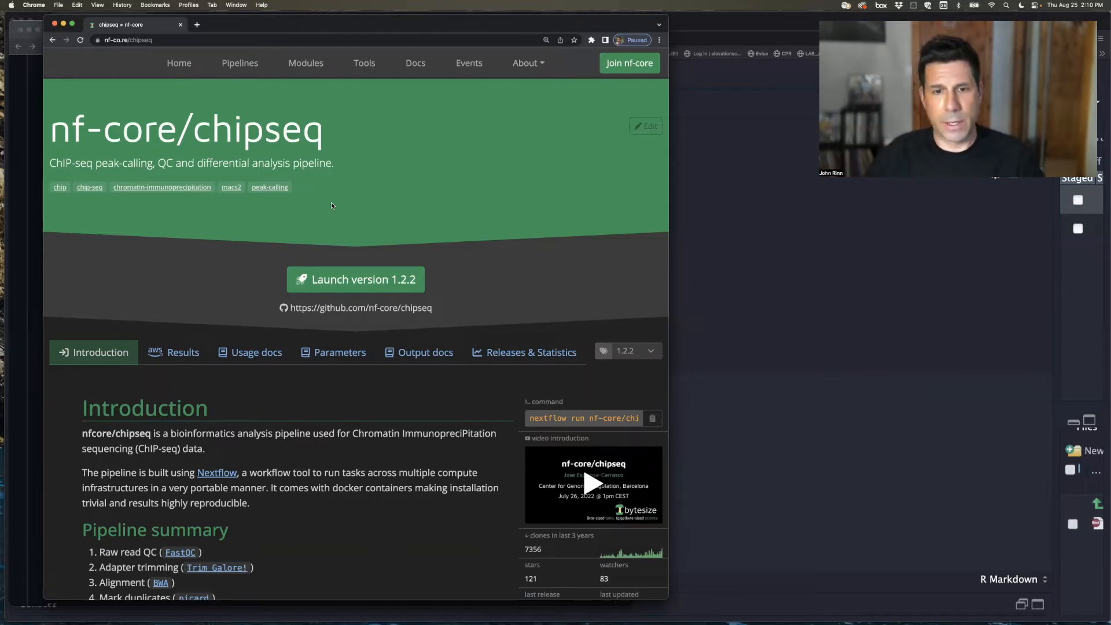
mouse_move(412, 238)
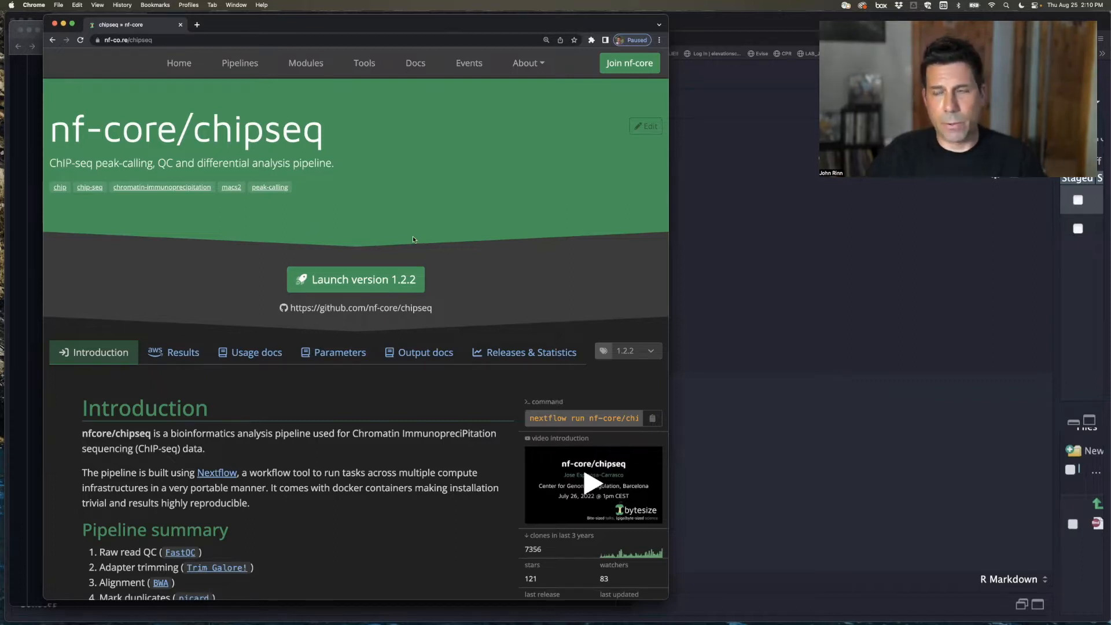
Scroll through the chipseq page's Introduction, Quick Start, Documentation and Credits sections.
scroll(down, 3)
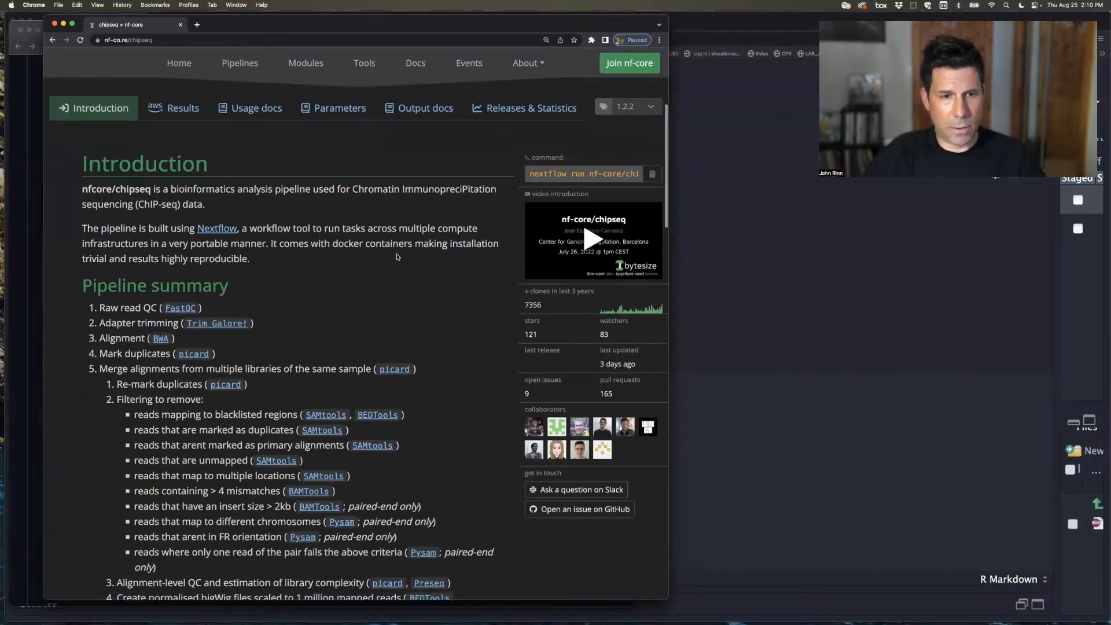
scroll(down, 3)
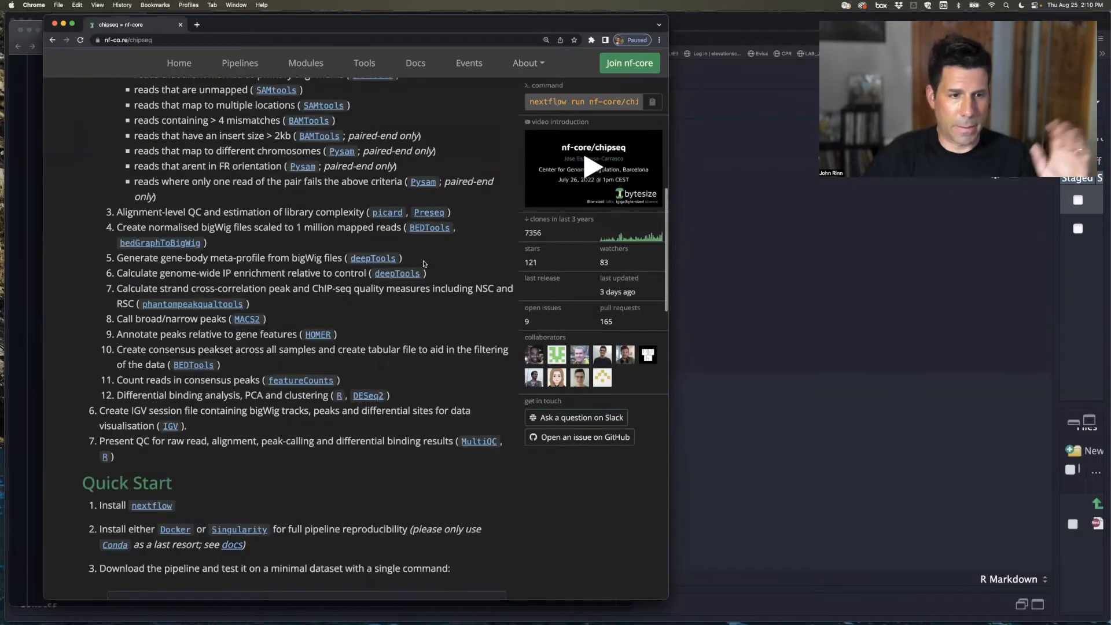
scroll(down, 3)
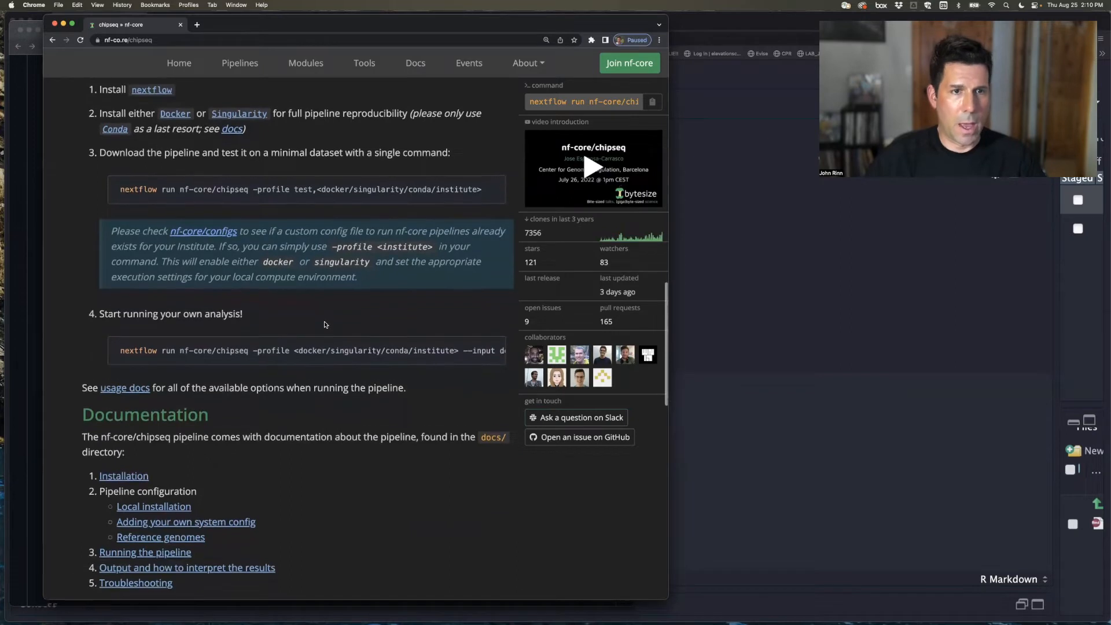
scroll(down, 3)
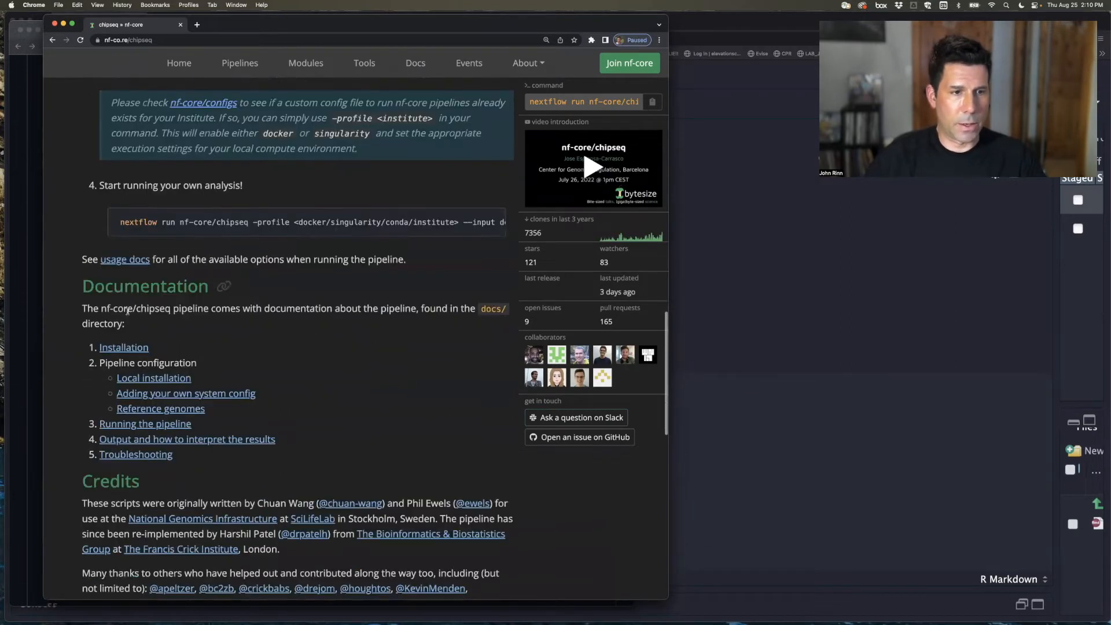
scroll(down, 3)
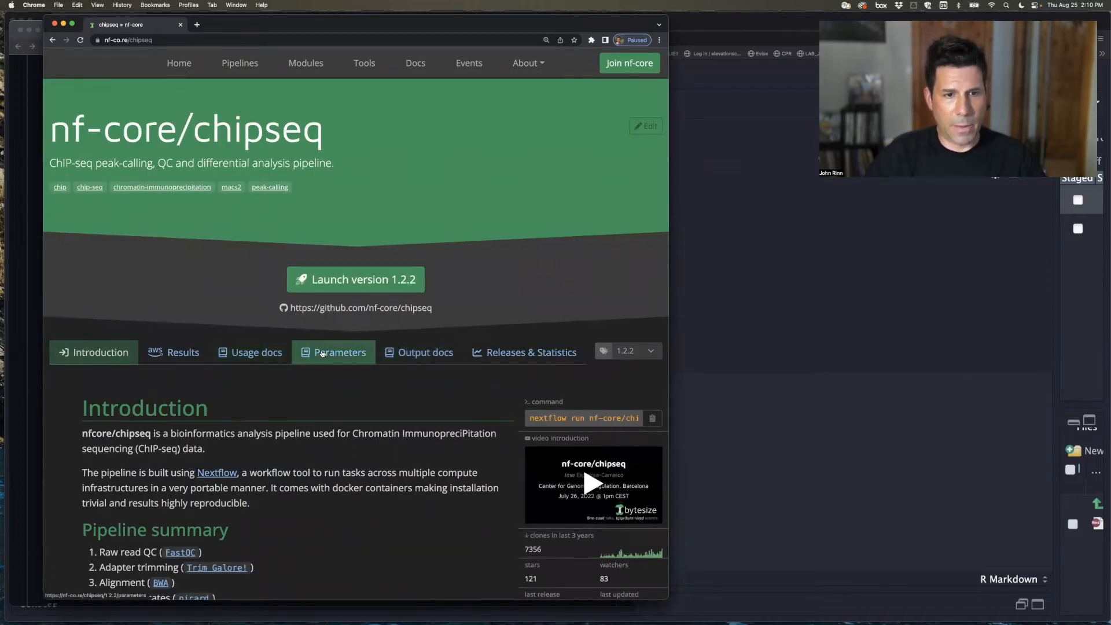
Show the chipseq Parameters reference listing --input and --single_end options.
click(339, 352)
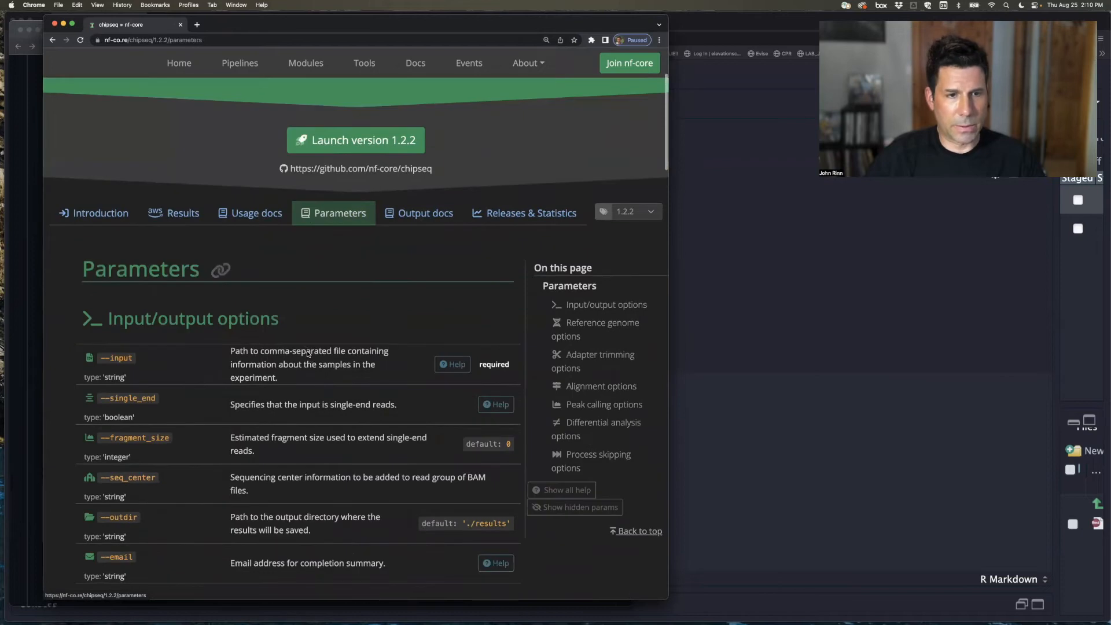
scroll(down, 3)
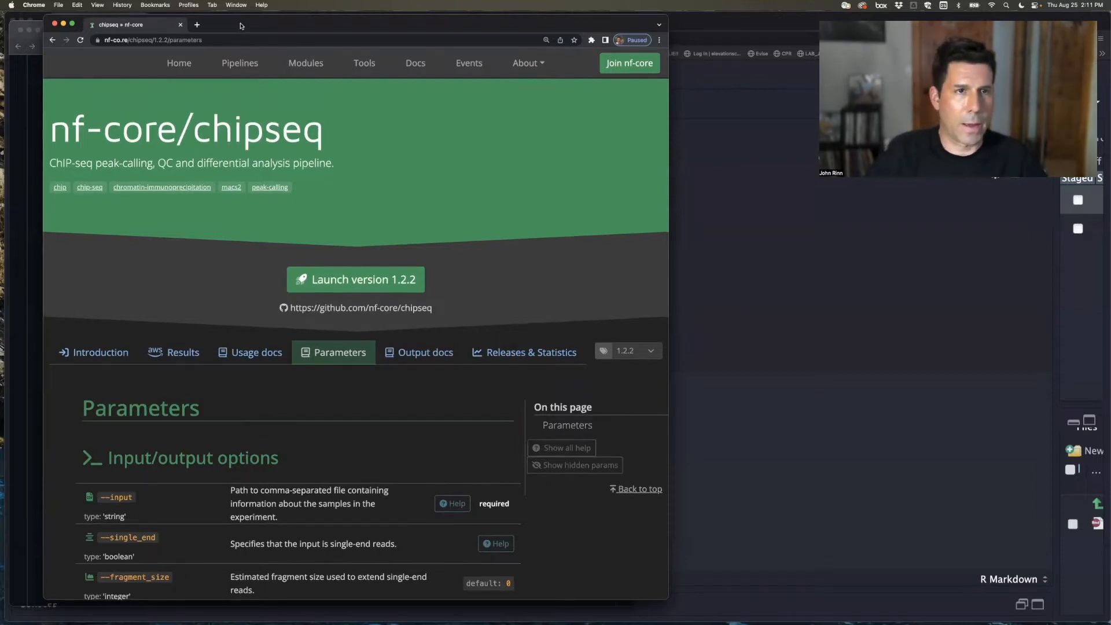
Browse the Available Pipelines grid down to entries like nf-core/rnaseq and nf-core/cutandrun.
click(98, 351)
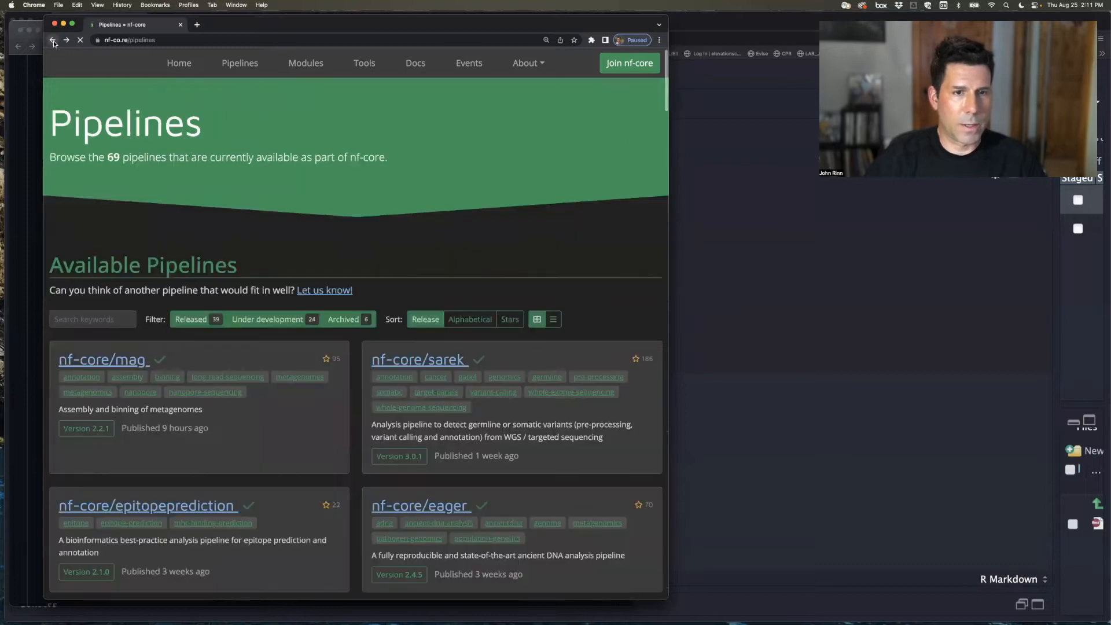
scroll(down, 3)
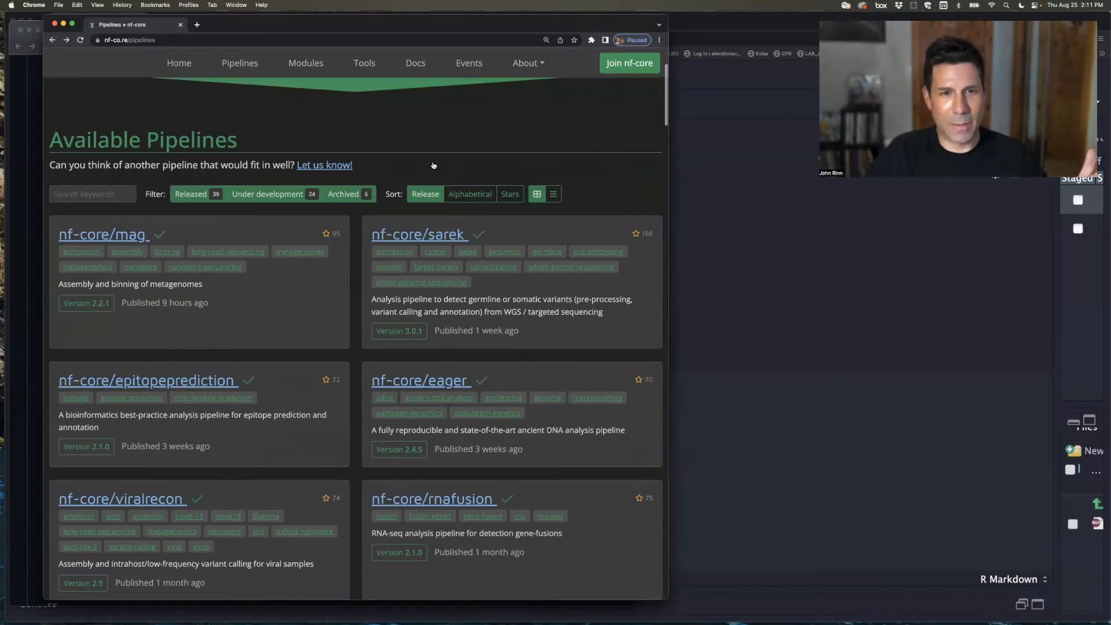
scroll(down, 3)
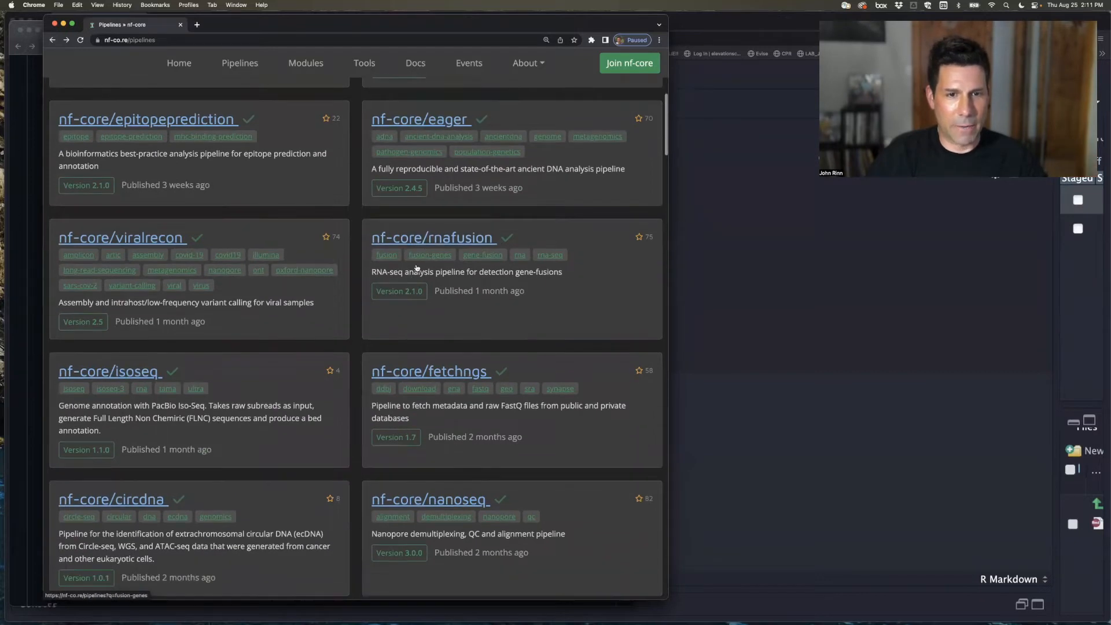
scroll(down, 3)
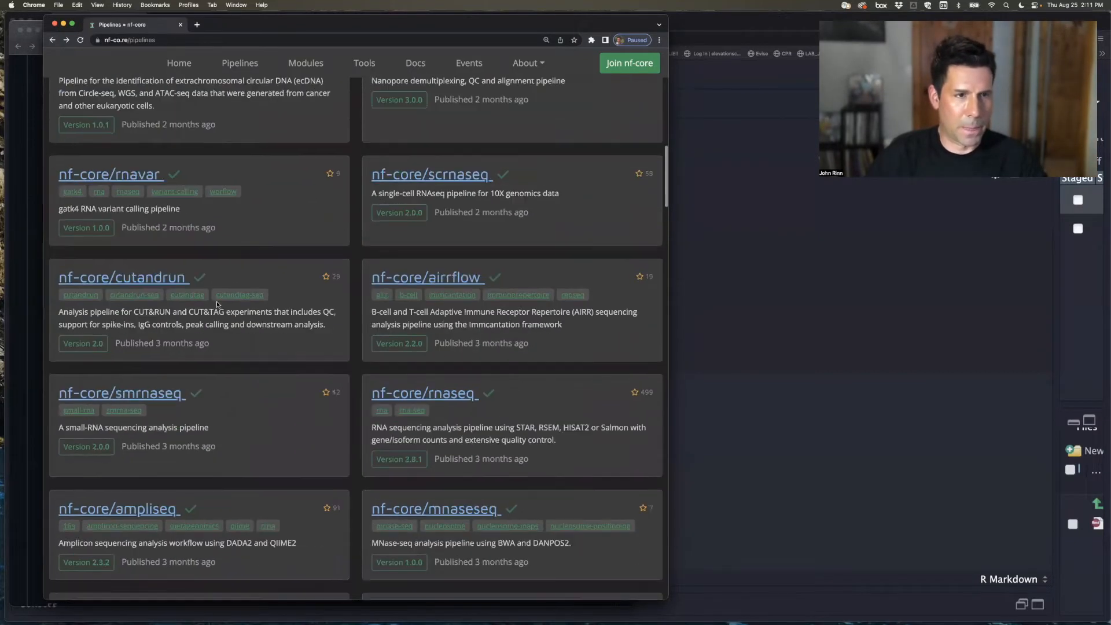
scroll(down, 3)
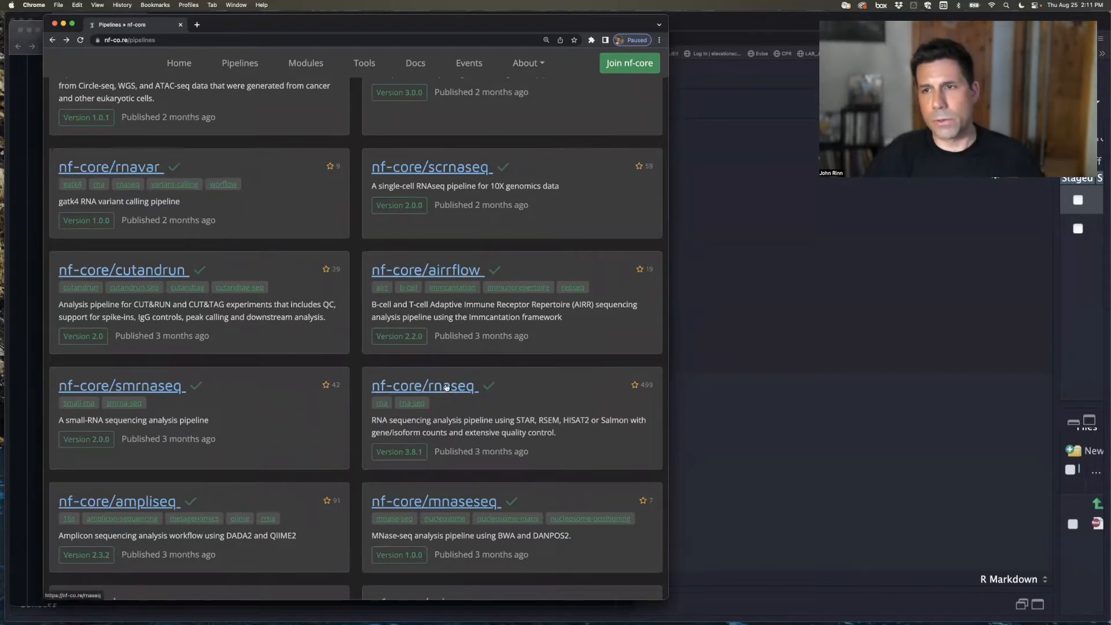
mouse_move(443, 387)
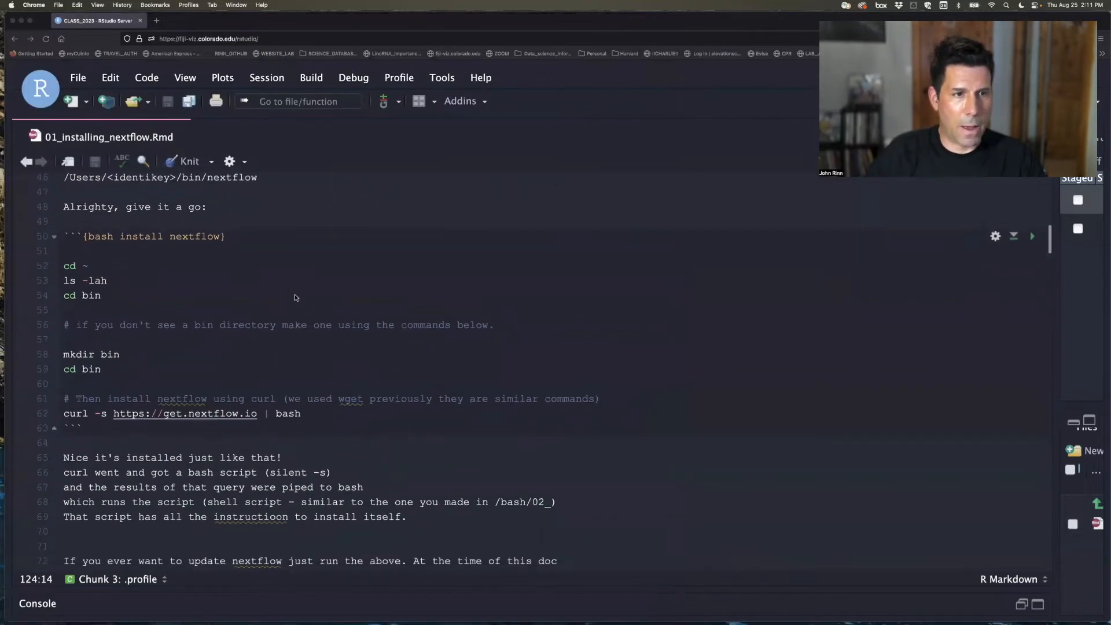
Reach the bash install nextflow chunk, then switch to iTerm via the app switcher.
scroll(down, 3)
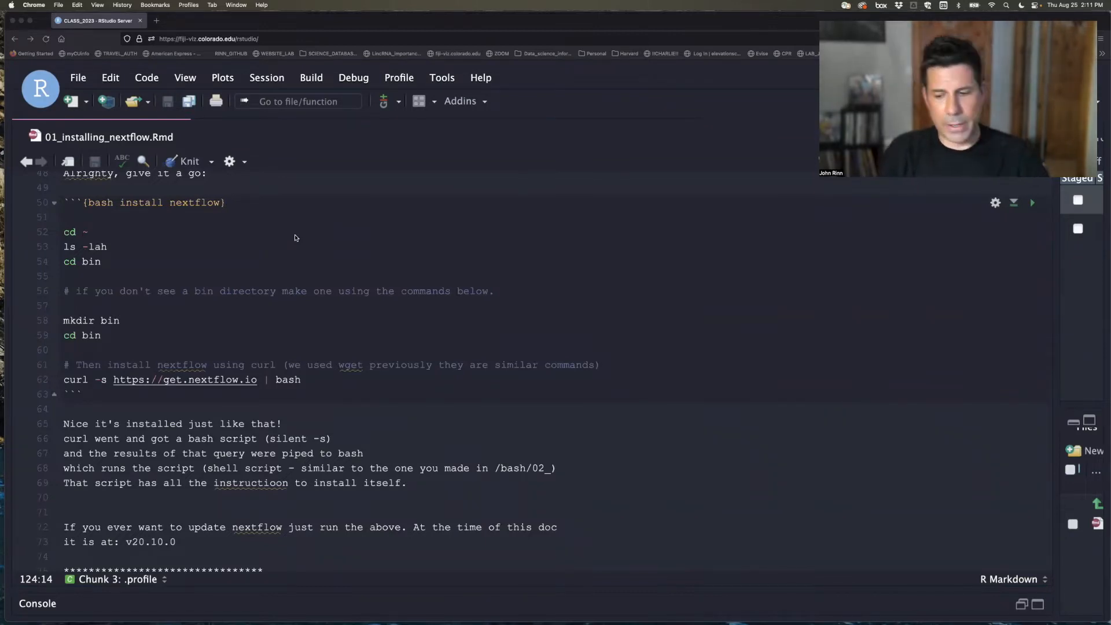
key(cmd+tab)
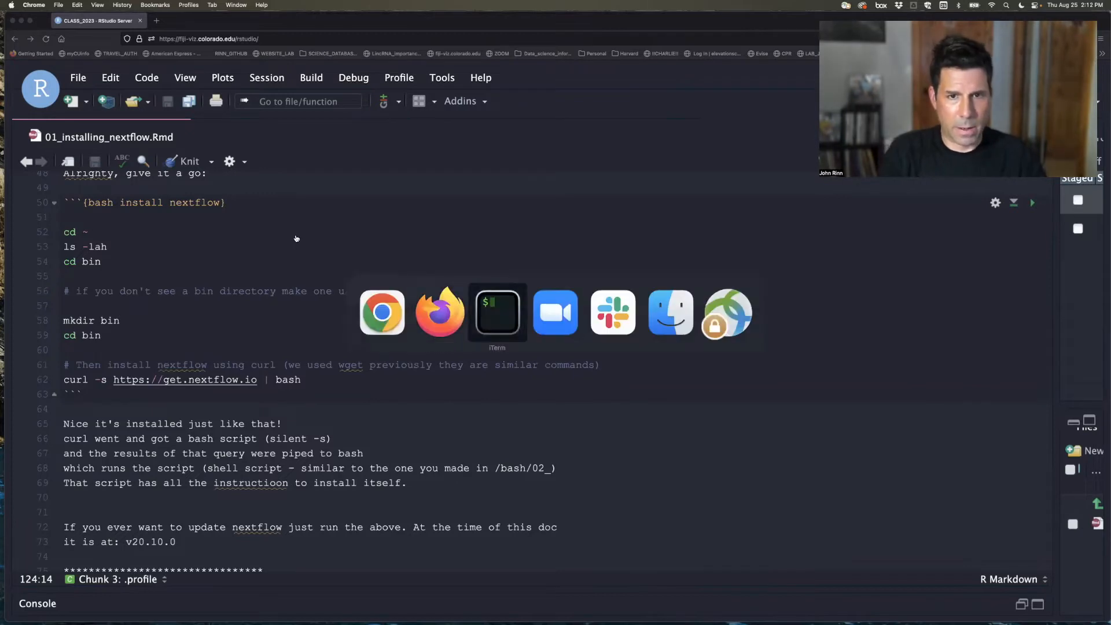
click(496, 311)
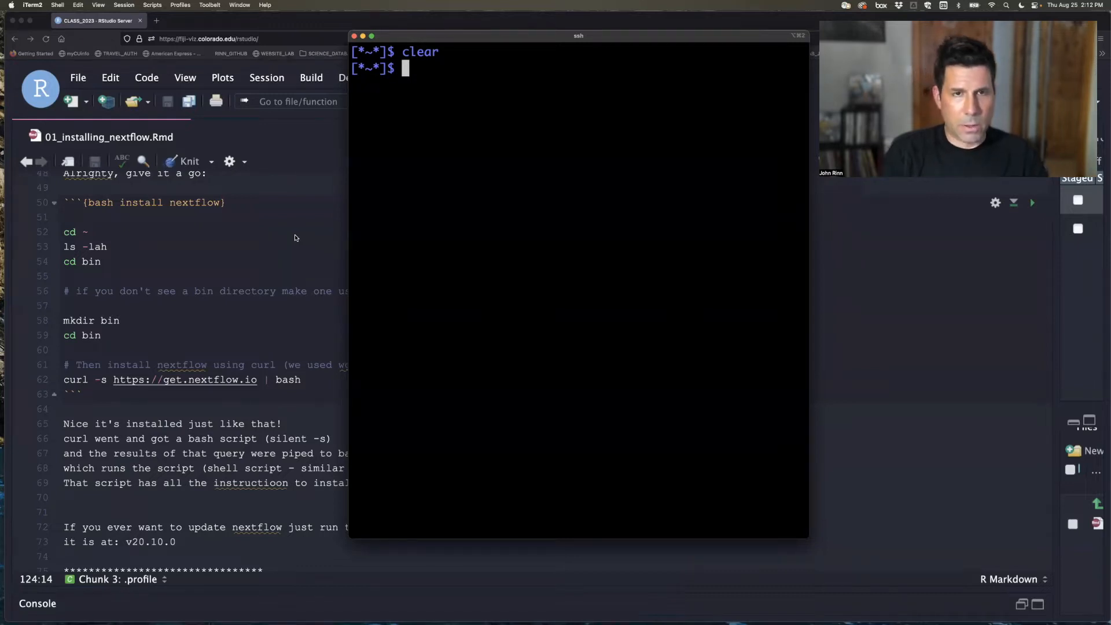
Run cd ~ and ls -la to inspect the home folder, then cd bin and list it.
text(cd)
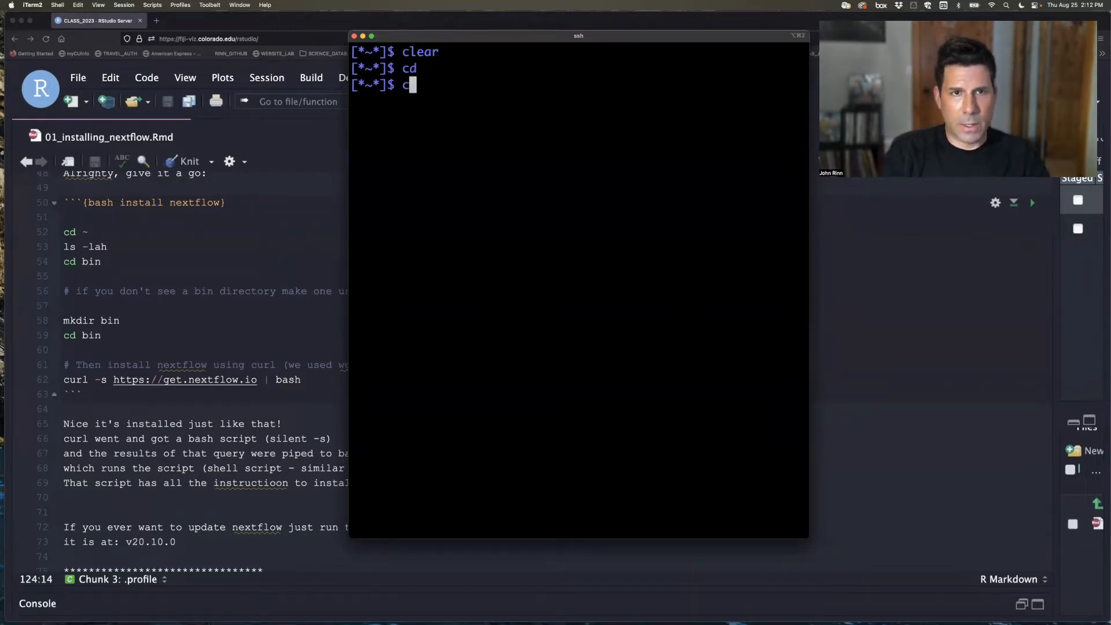
text(~/)
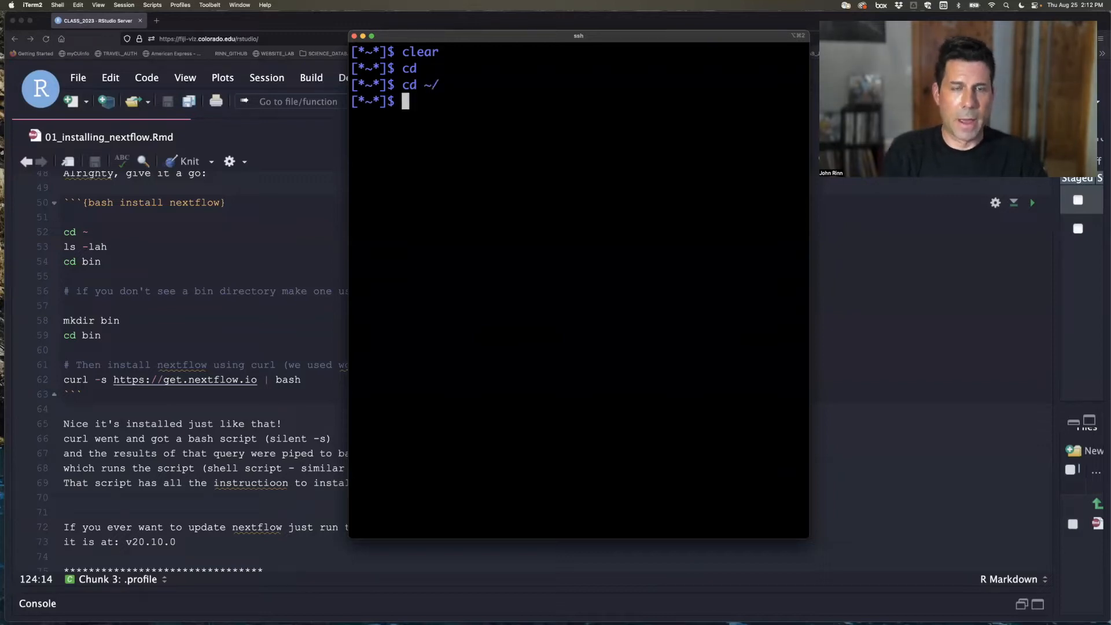
text(ls -la)
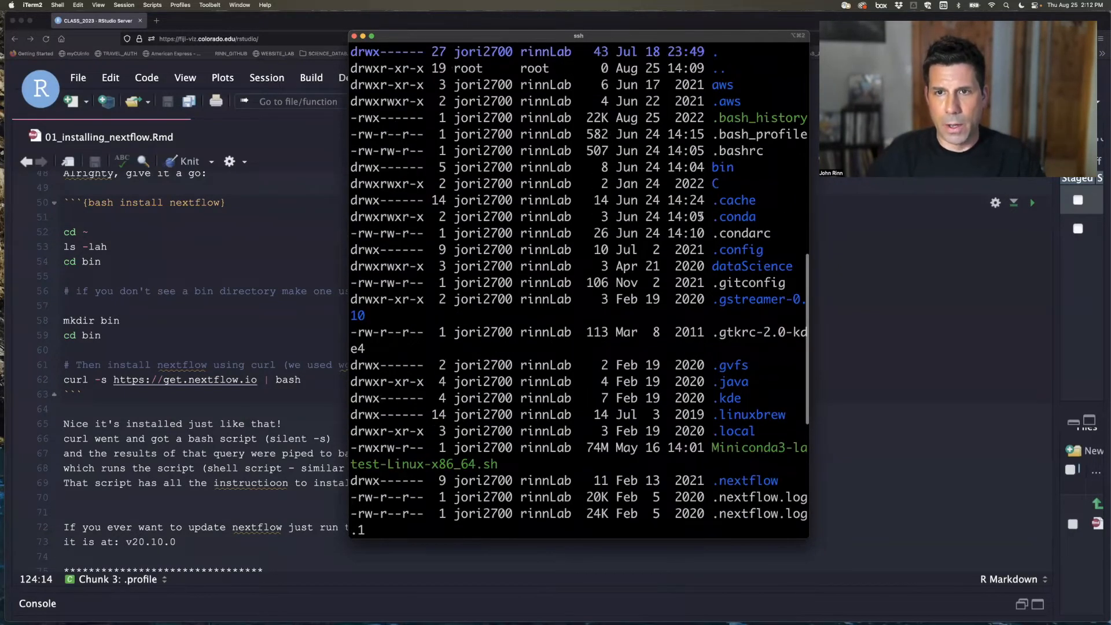
double_click(721, 166)
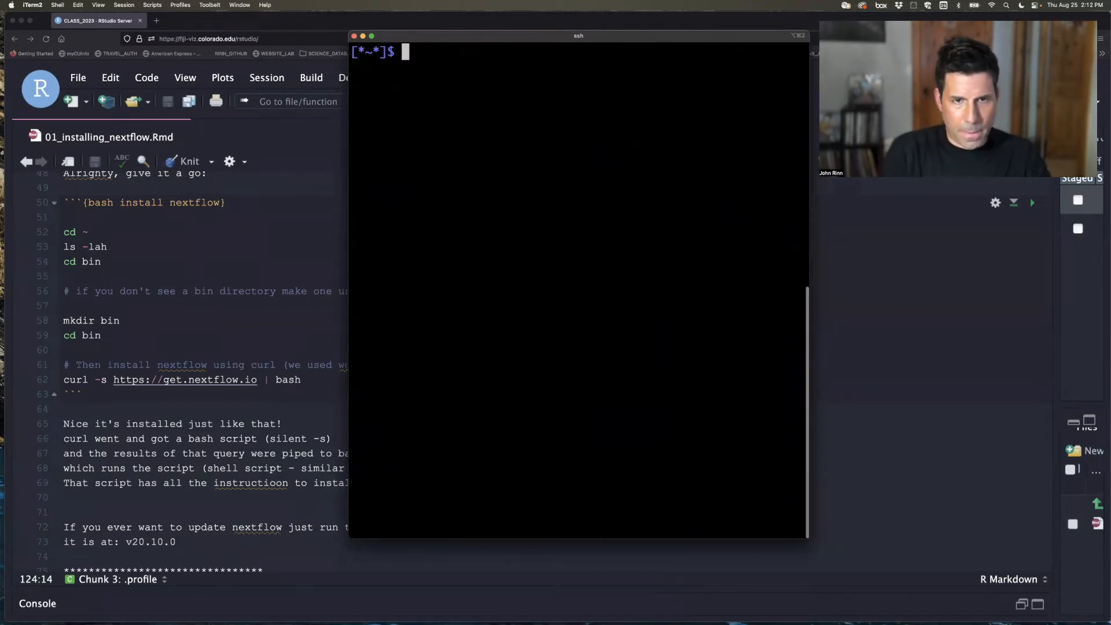
text(cd bin)
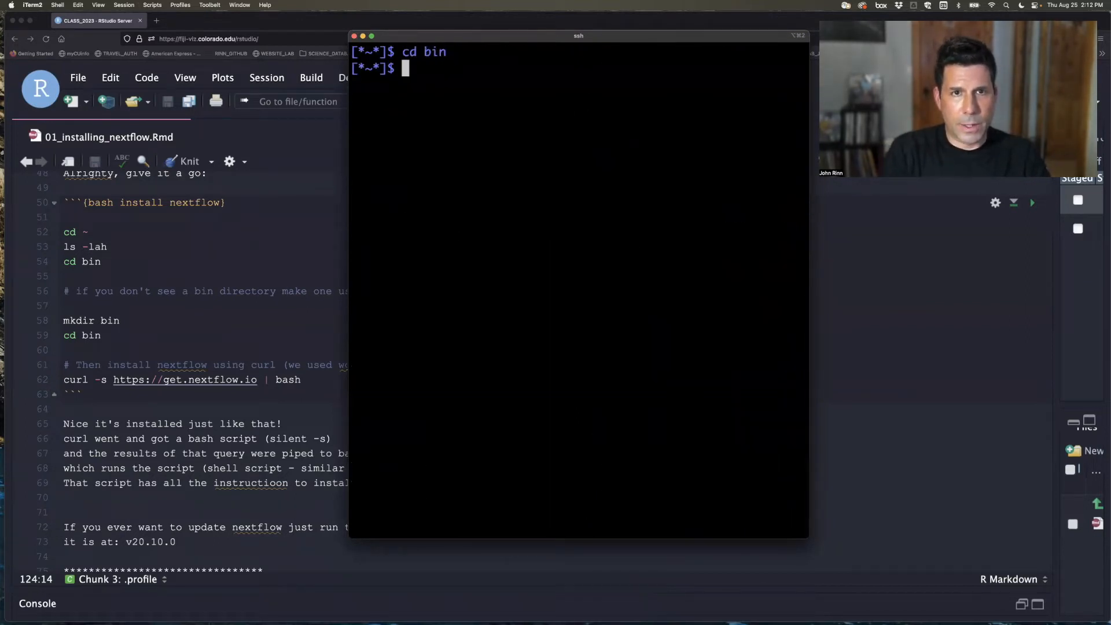
text(ls)
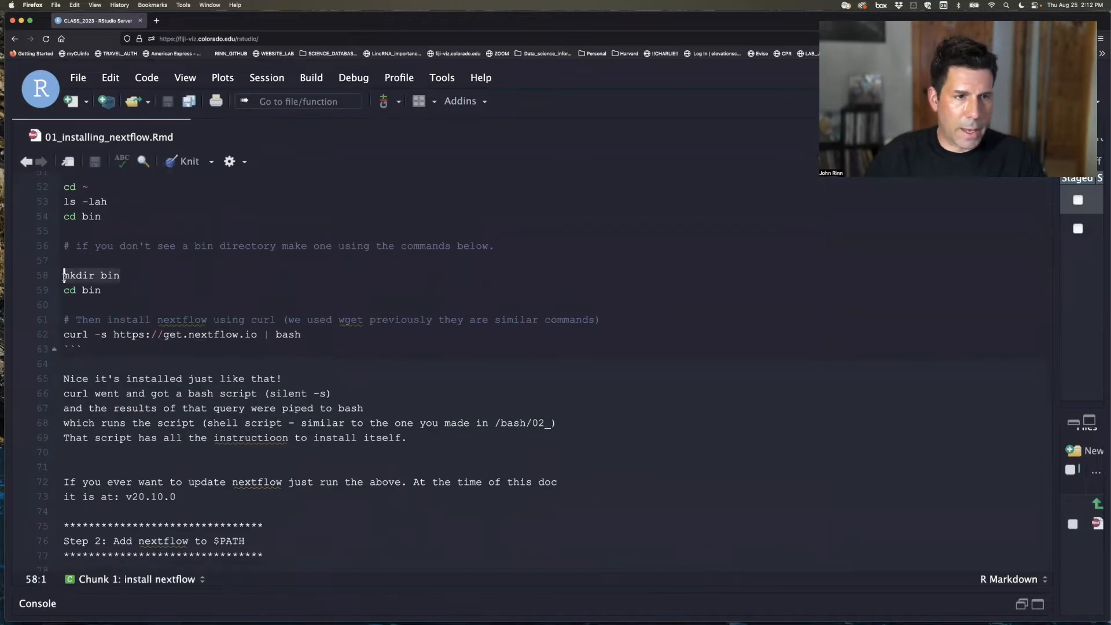
scroll(down, 3)
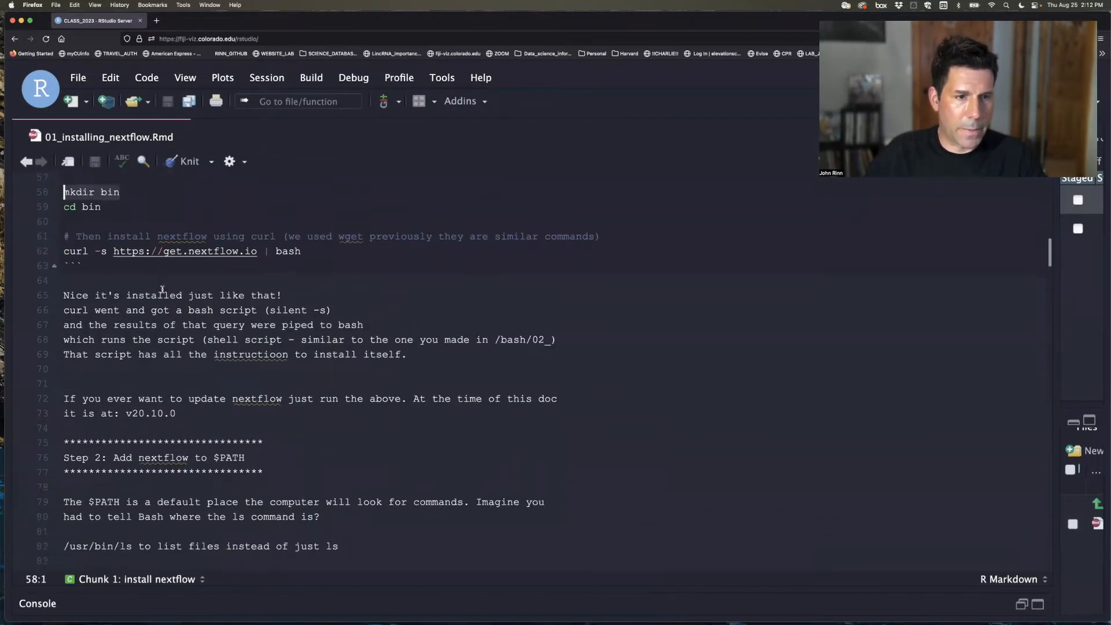
scroll(down, 3)
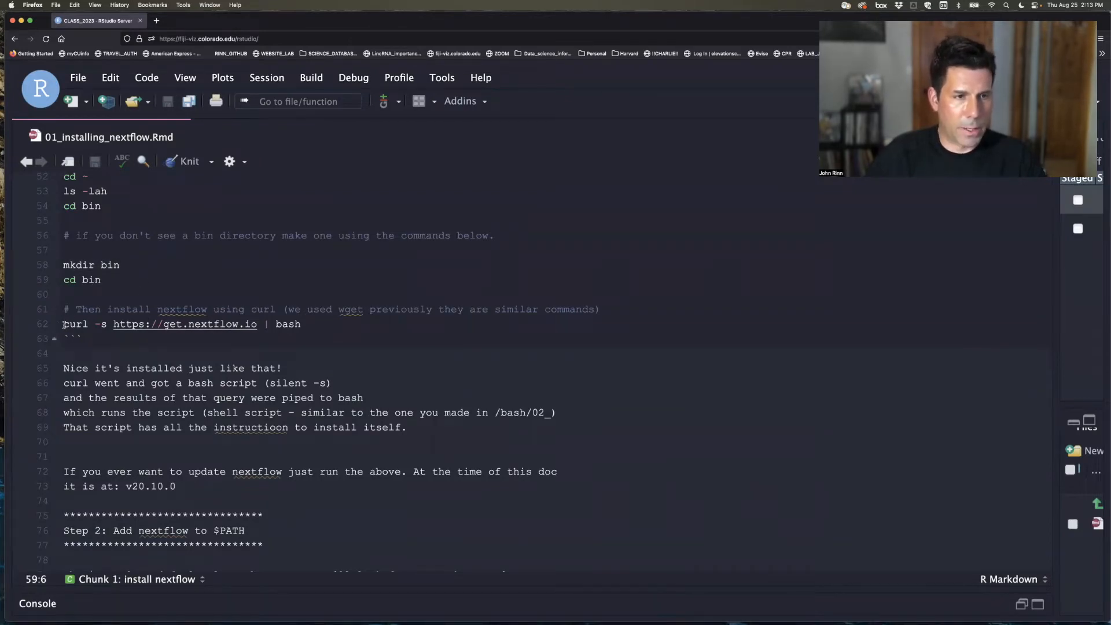
click(319, 324)
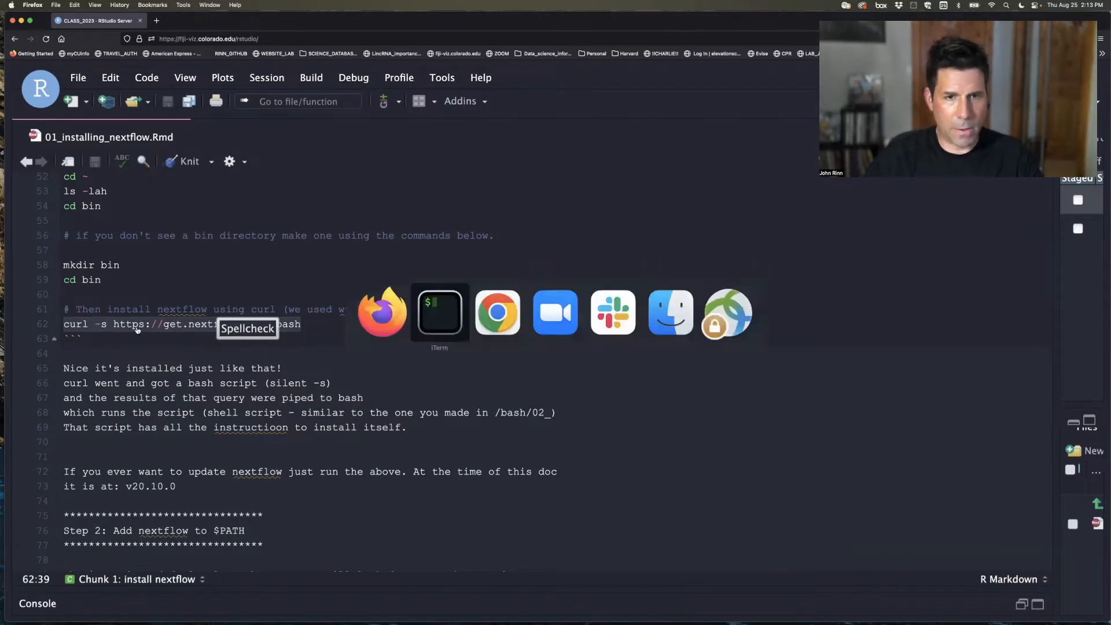
click(438, 311)
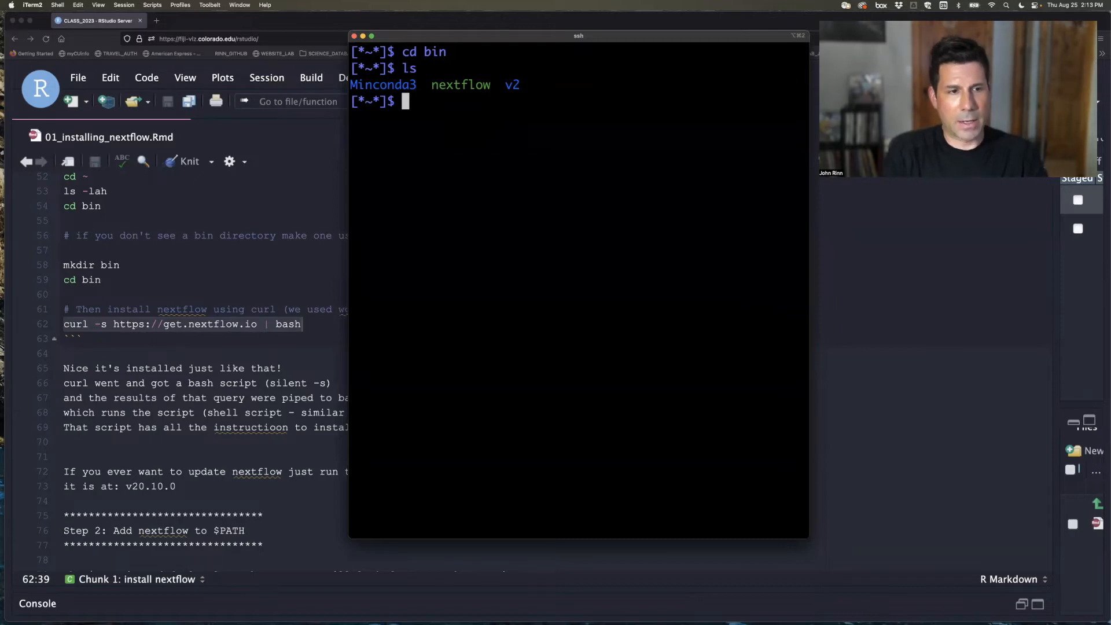
text(curl -s https://get.nextflow.io | bash)
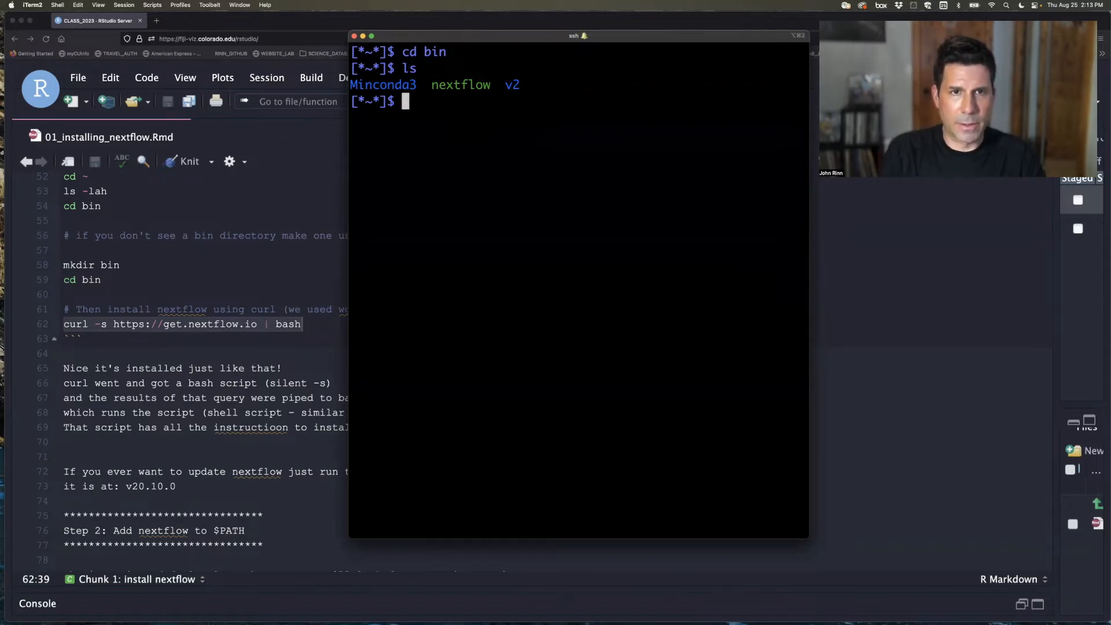
mouse_move(206, 283)
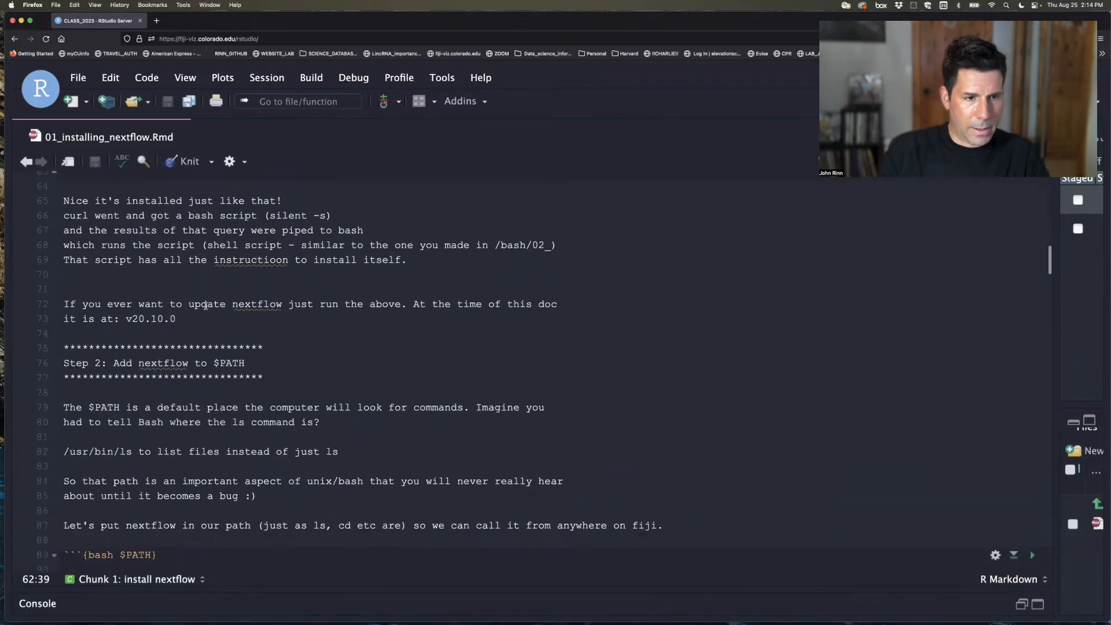
Scroll to Step 2: Add nextflow to $PATH and its echo $PATH | tr ":" "\n" chunk.
scroll(down, 3)
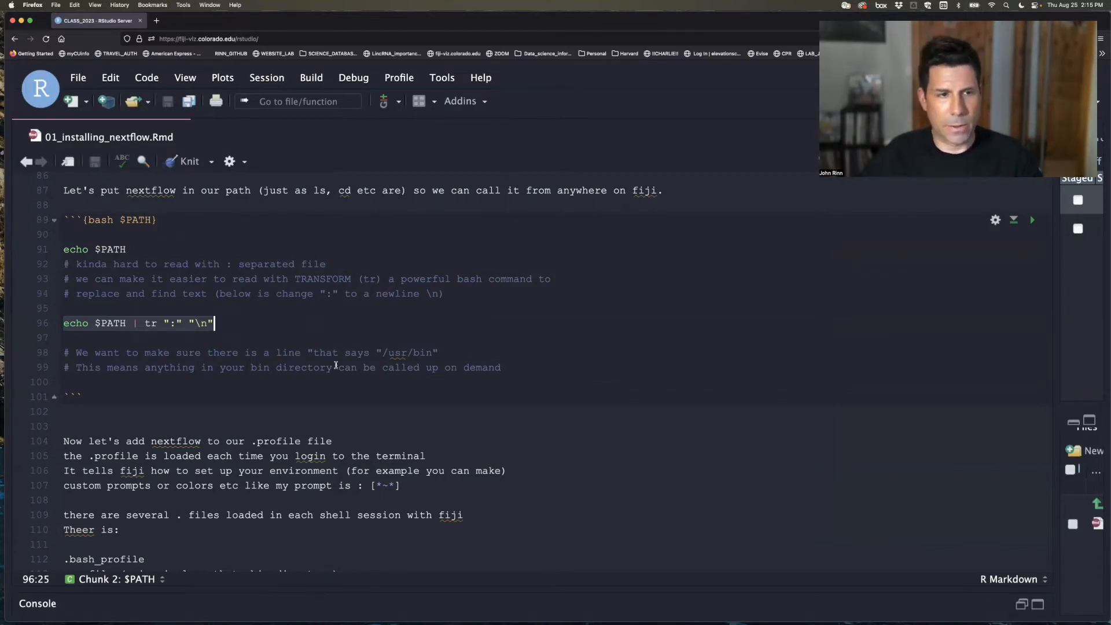
Scroll the PATH notes down to the BASH .profile chunk with cat ~/.bash_profile.
scroll(down, 3)
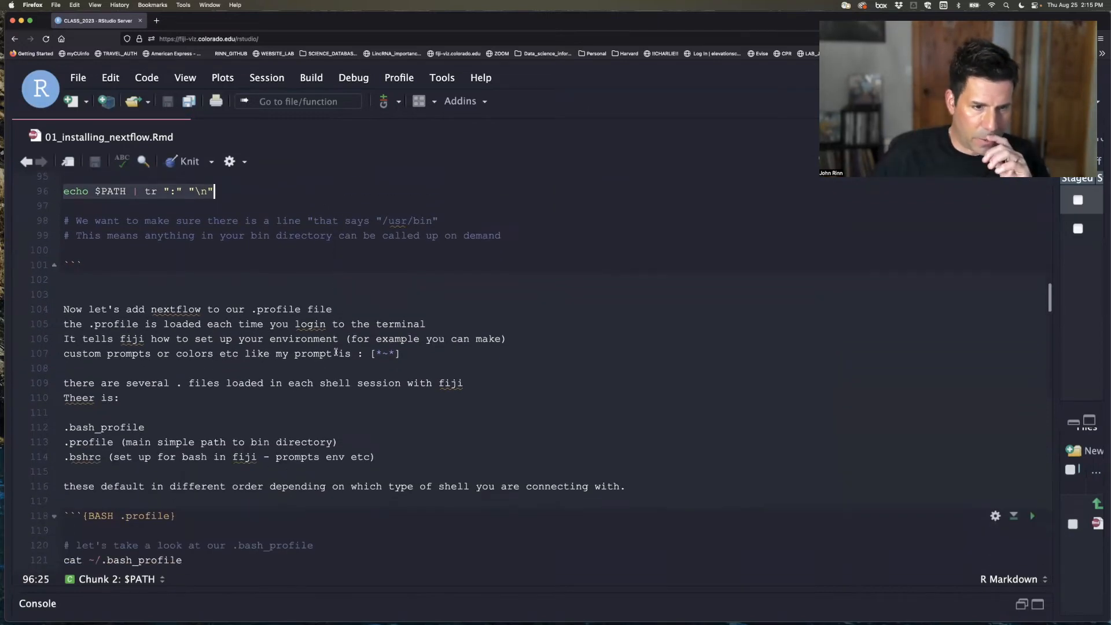
scroll(down, 3)
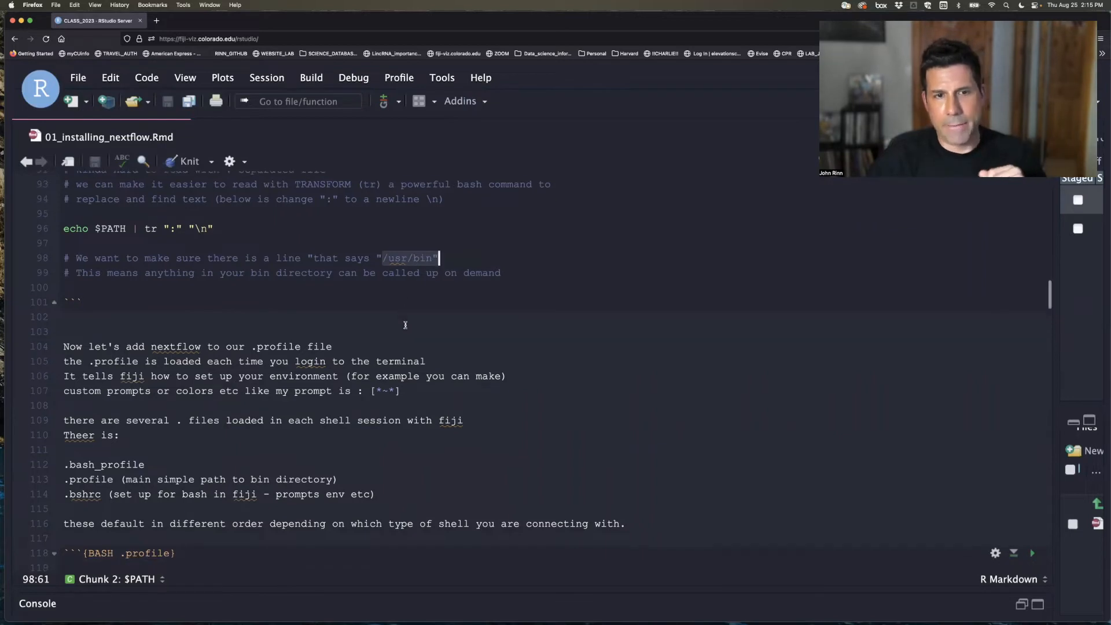
scroll(down, 3)
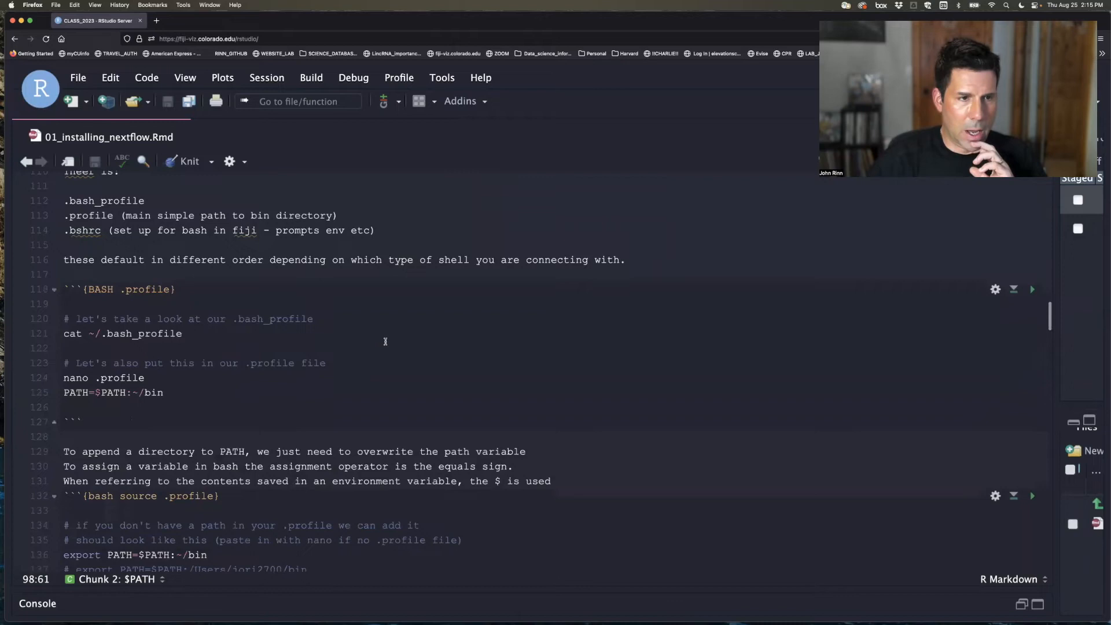
scroll(down, 3)
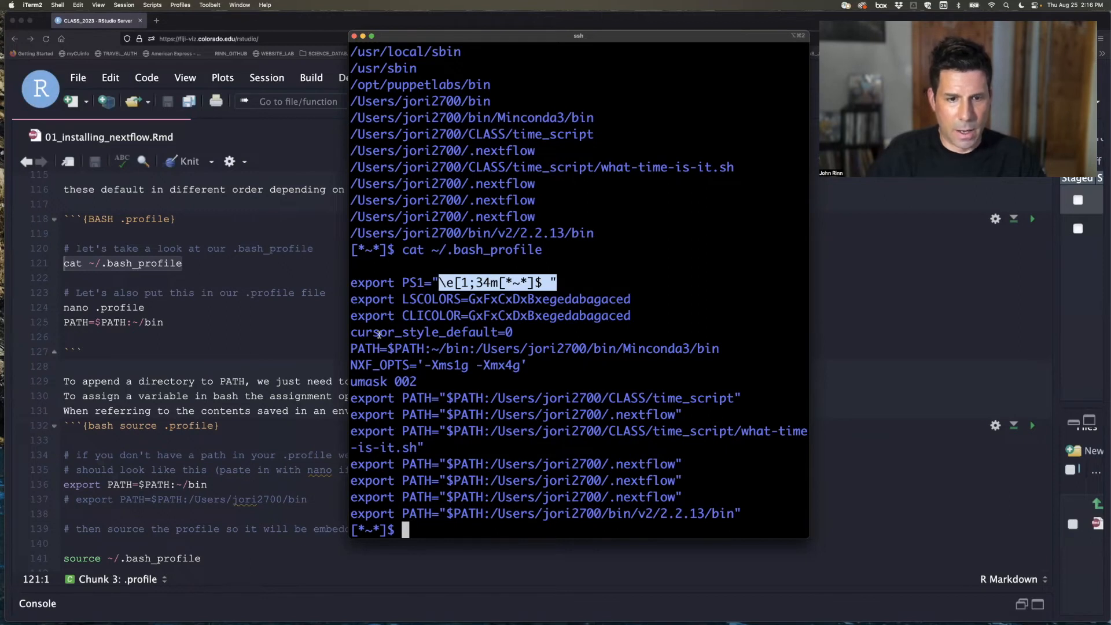
Clear the terminal, abort the stray quoted PS1 paste with Ctrl+C, and clear again.
text(clear)
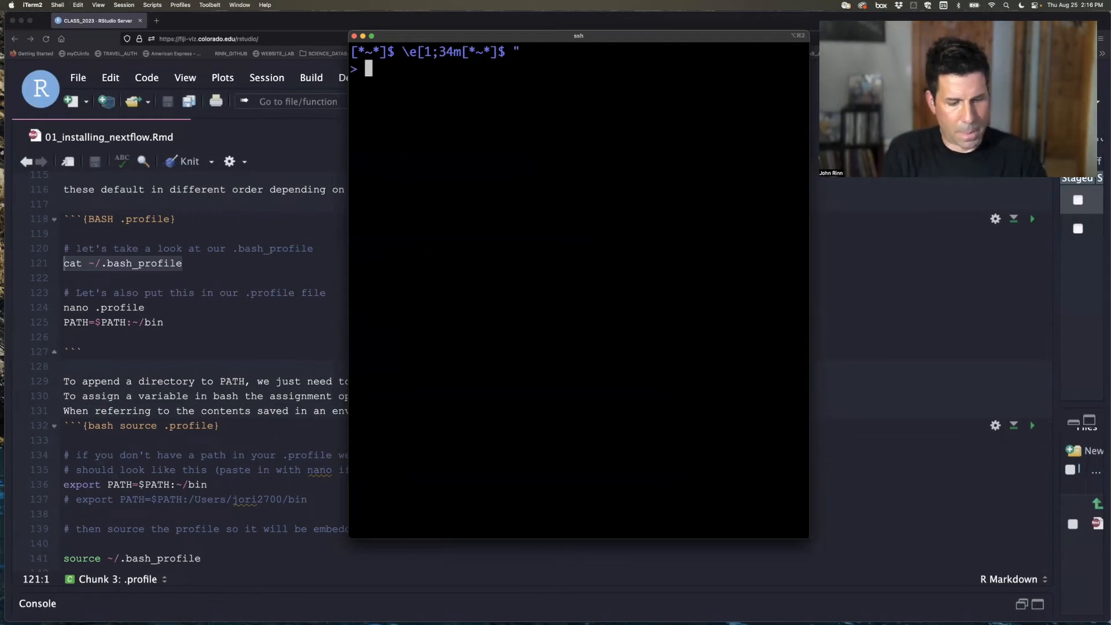
key(ctrl+c)
text(")
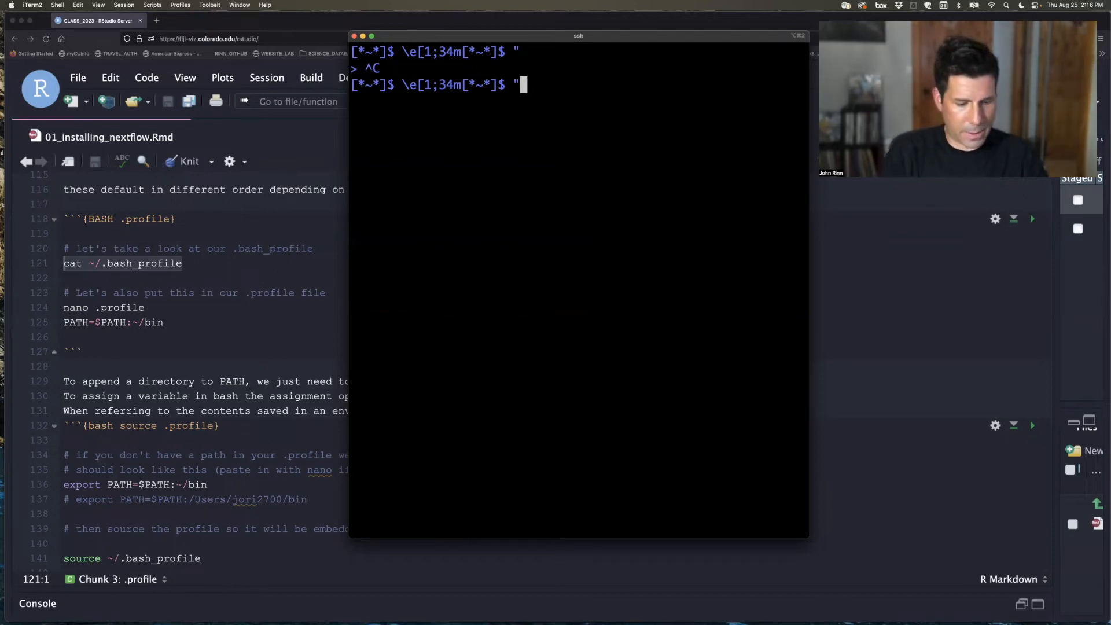
key(ctrl+c)
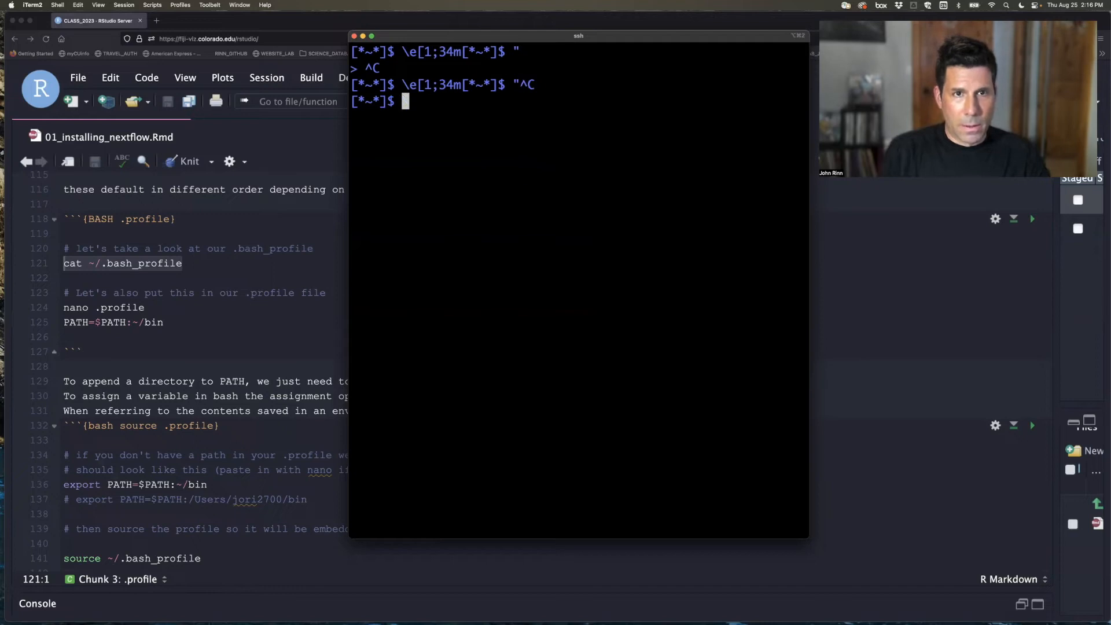
text(clear)
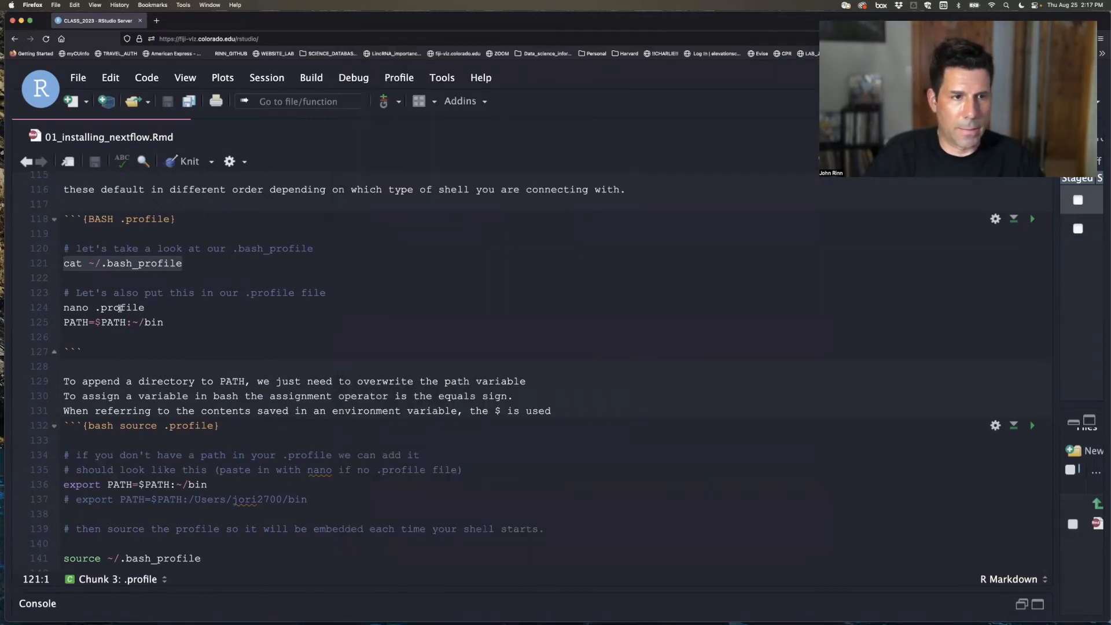
click(144, 306)
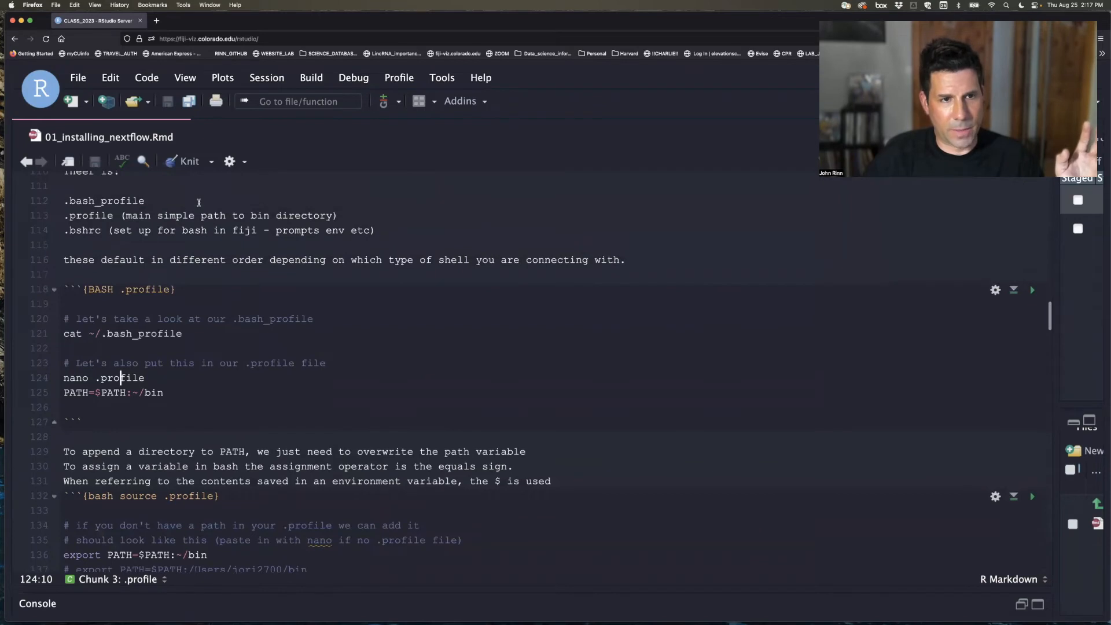
scroll(down, 3)
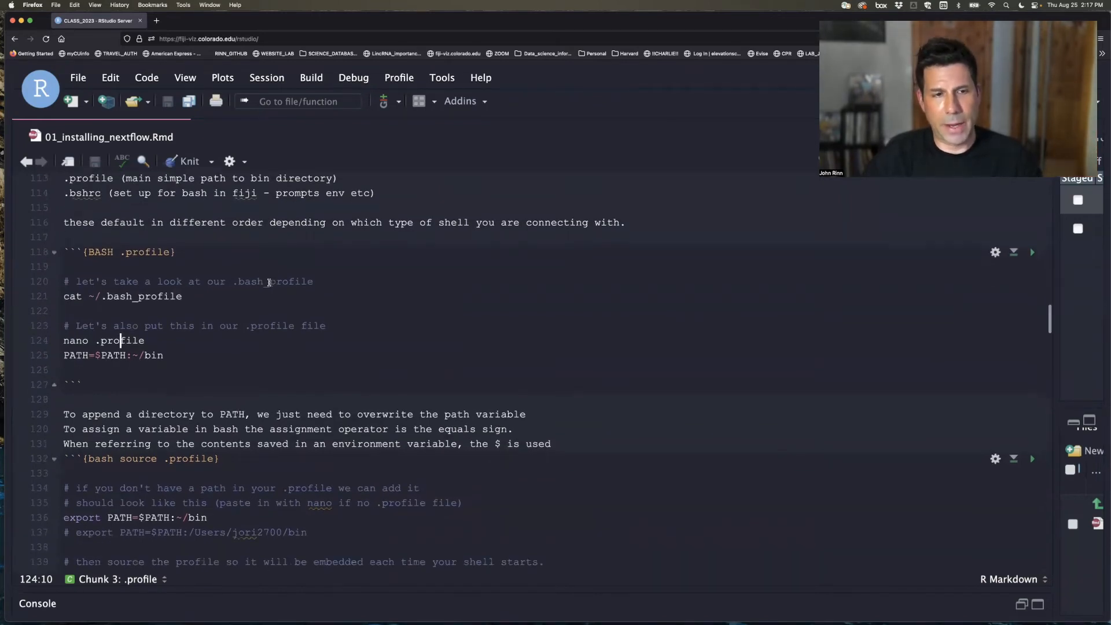
scroll(down, 3)
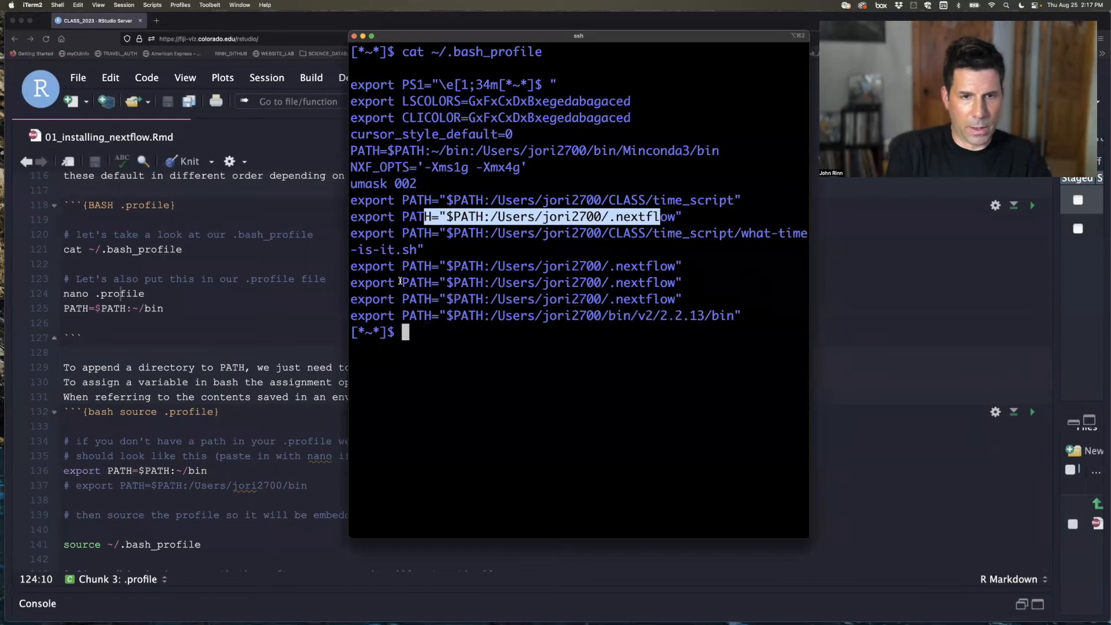
Move up to the home directory, list it with ls -lah, and cat the .profile file.
text(ls)
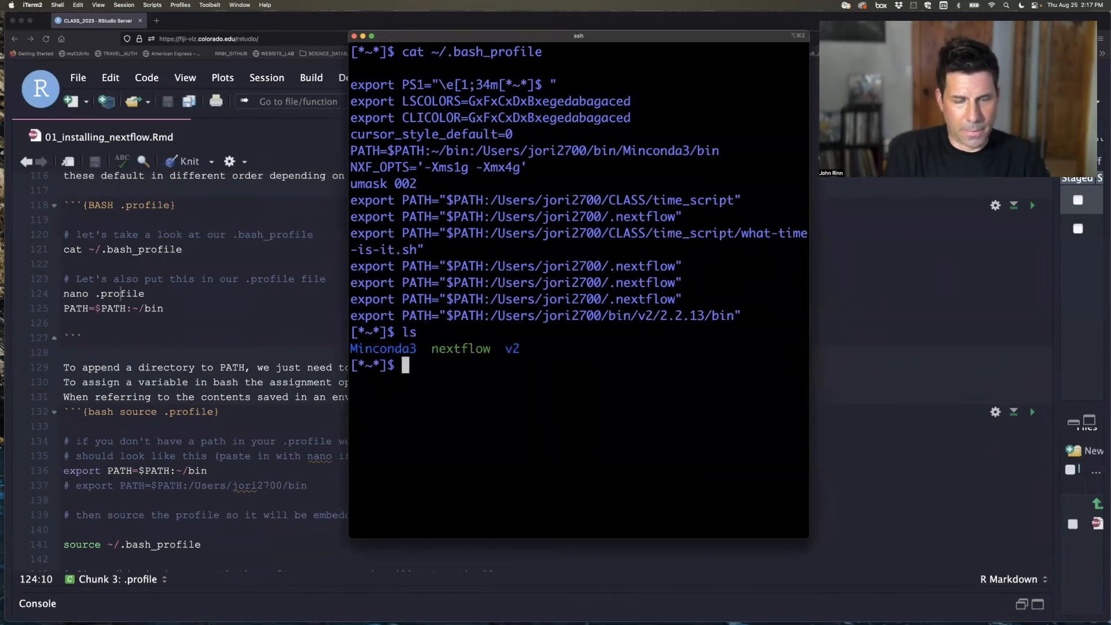
text(cd ..)
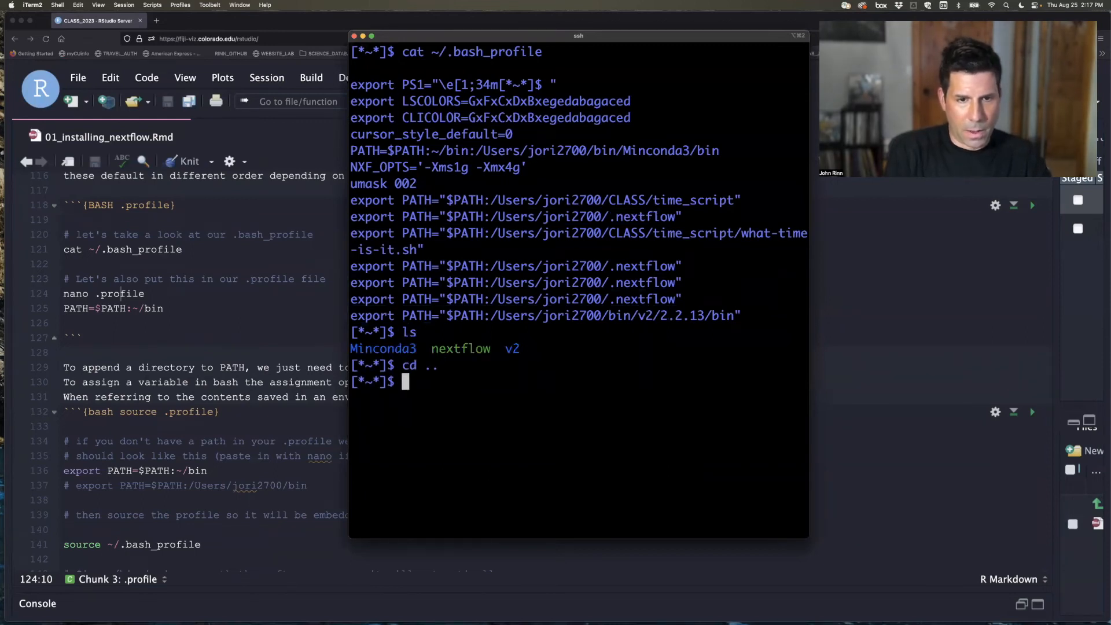
text(ls -lah)
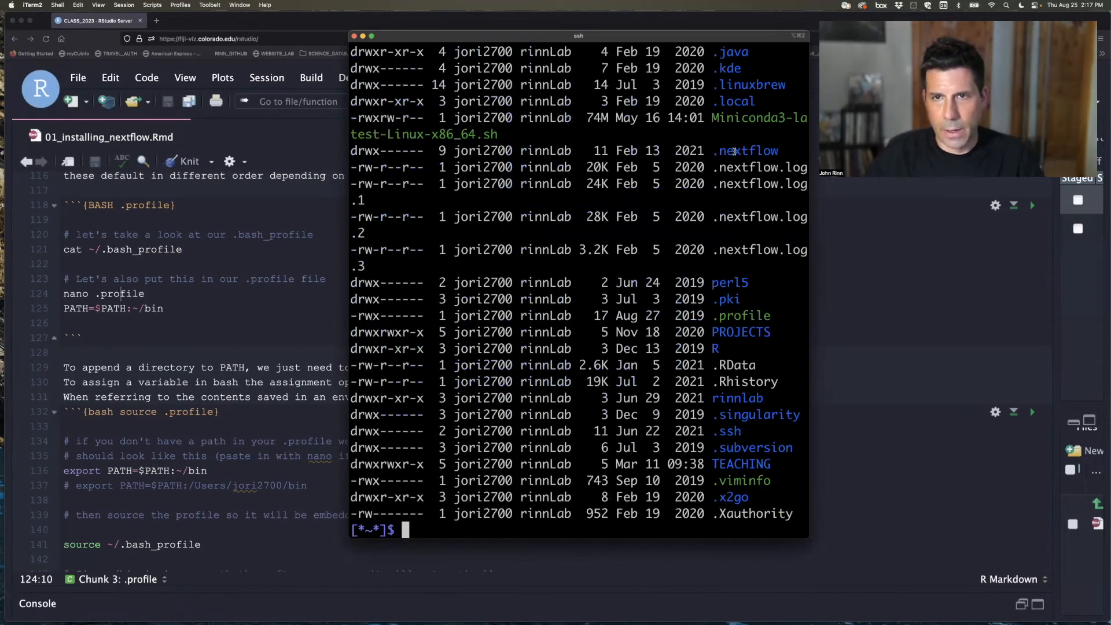
text(cat .)
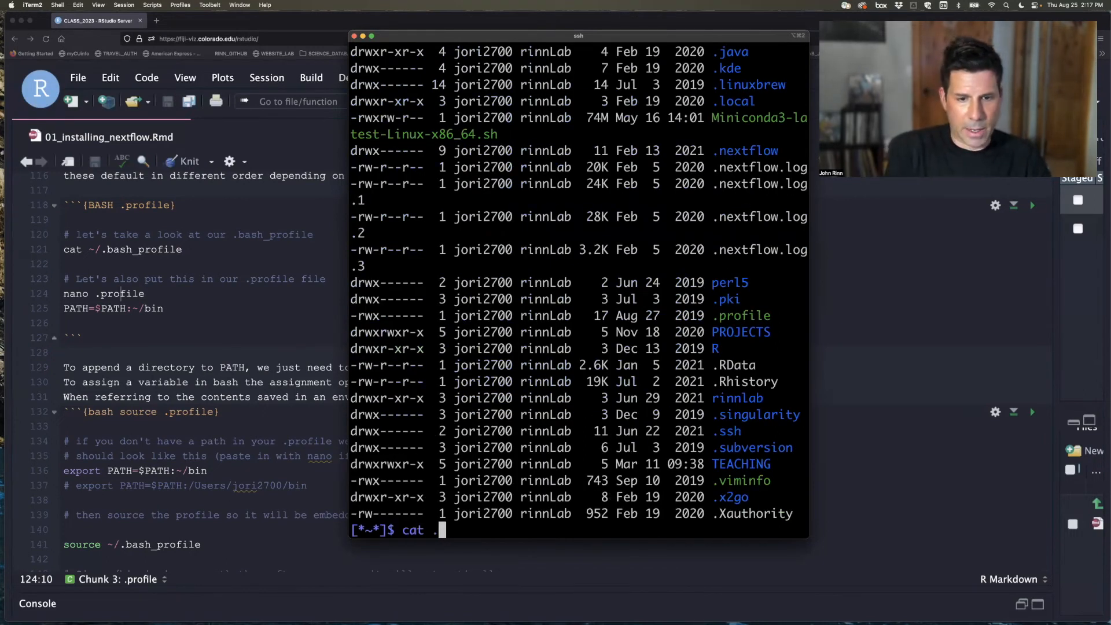
text(.pro)
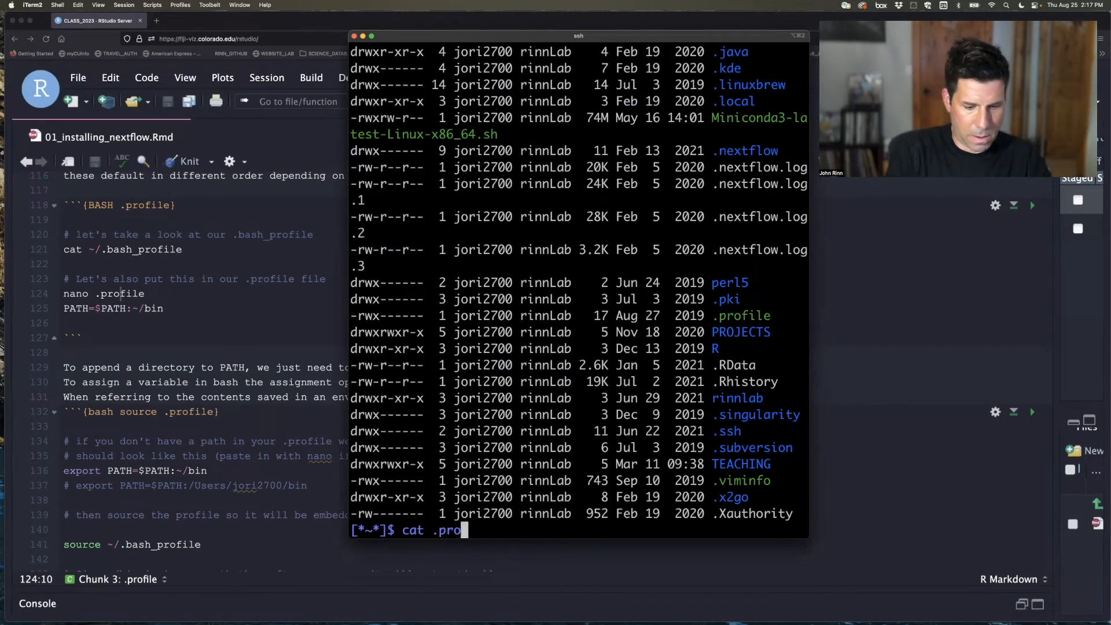
key(enter)
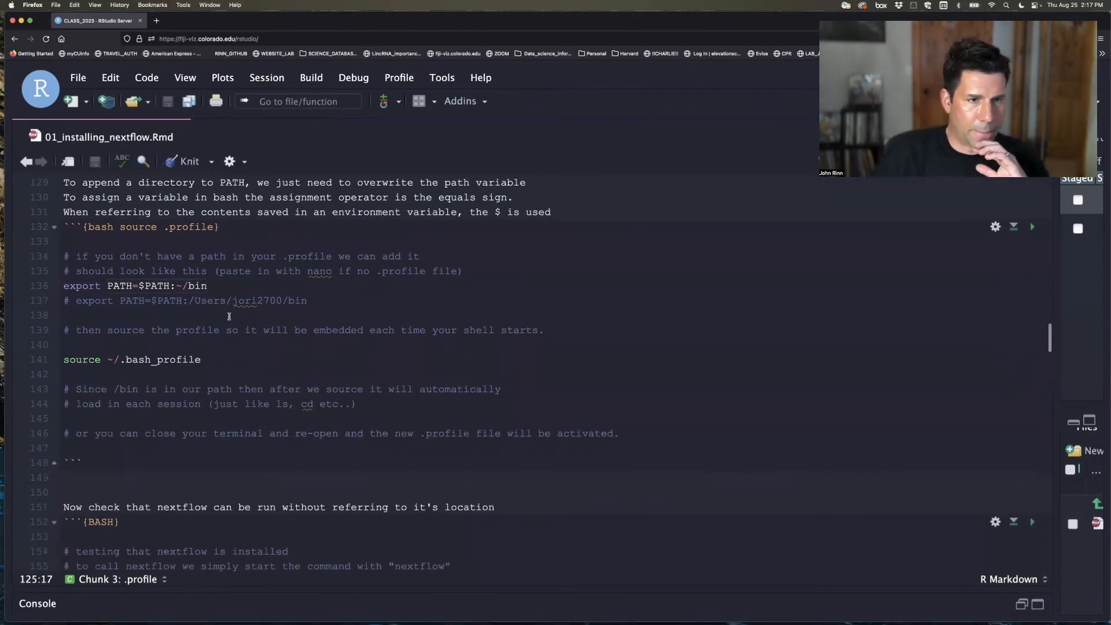
Scroll to the chunk and add the source ~/.profile line beneath source ~/.bash_profile.
scroll(down, 3)
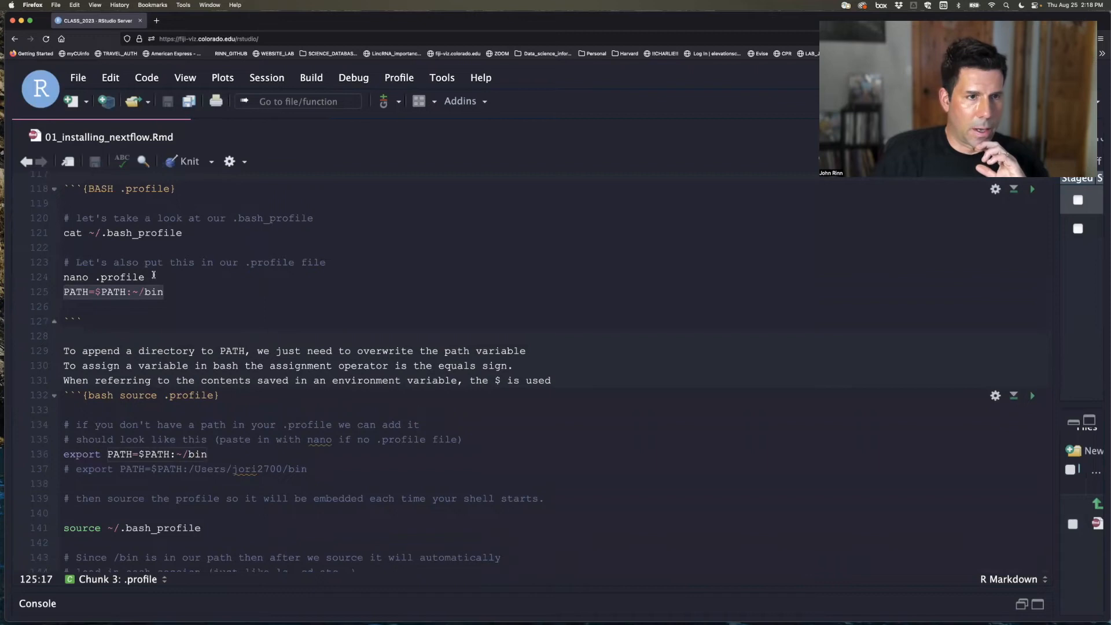
scroll(down, 3)
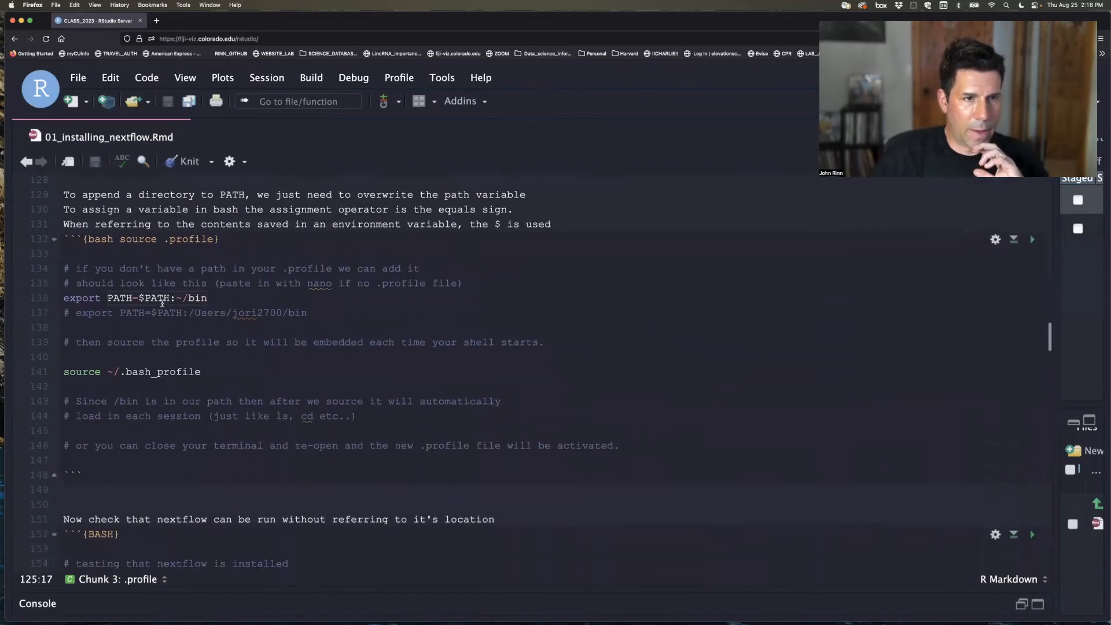
scroll(down, 3)
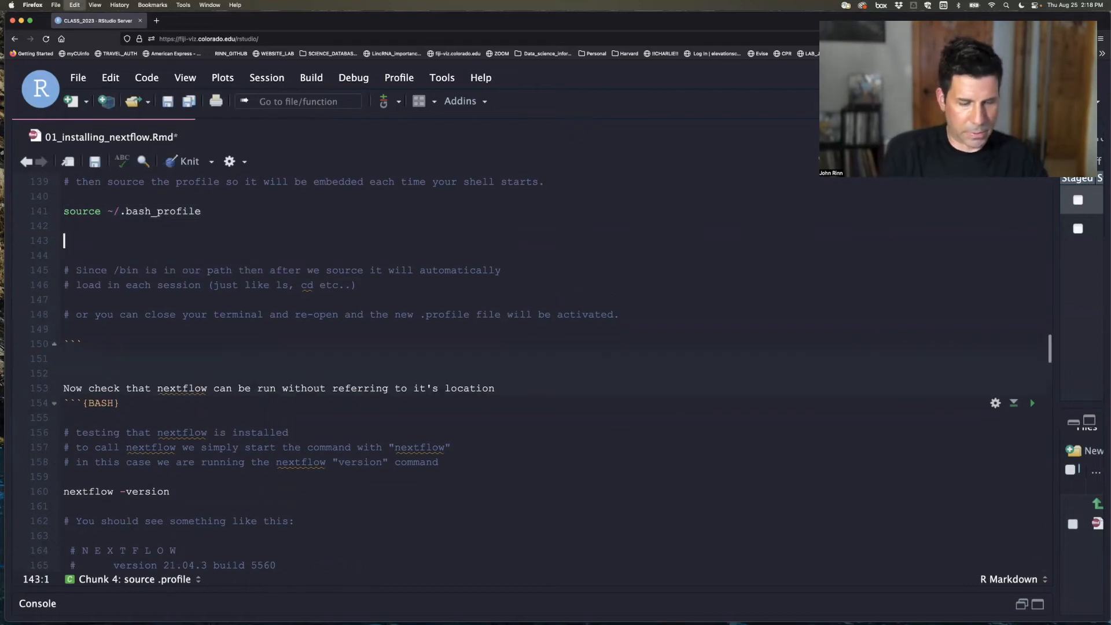
text(source ~/.bash_profile)
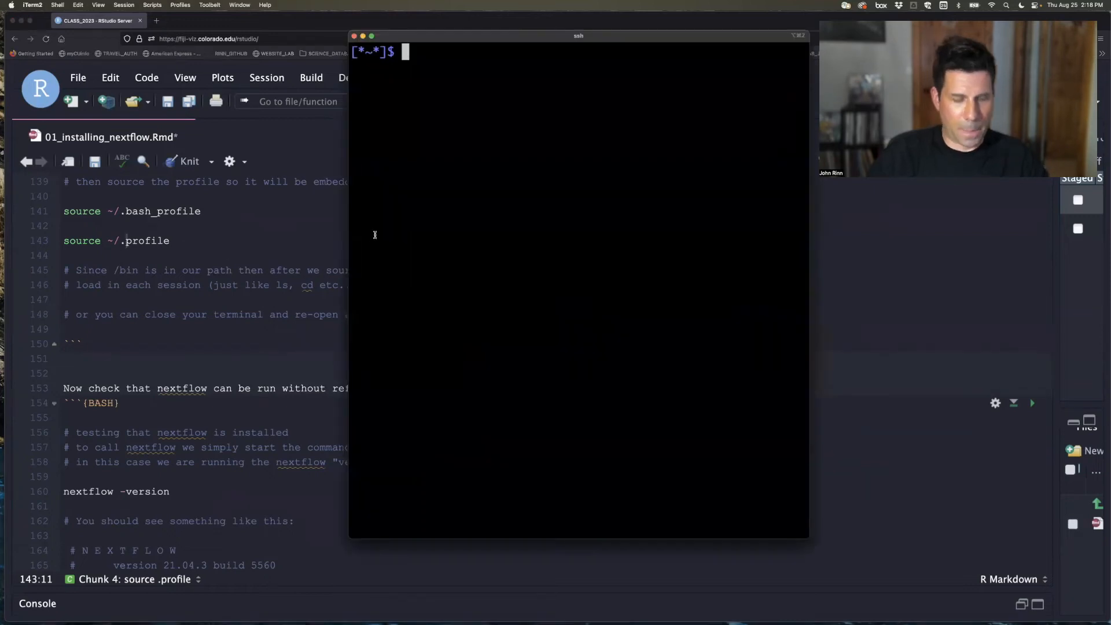
Run cat .profile showing PATH=$PATH:~/bin, then return to the RStudio editor.
text(cat .profile)
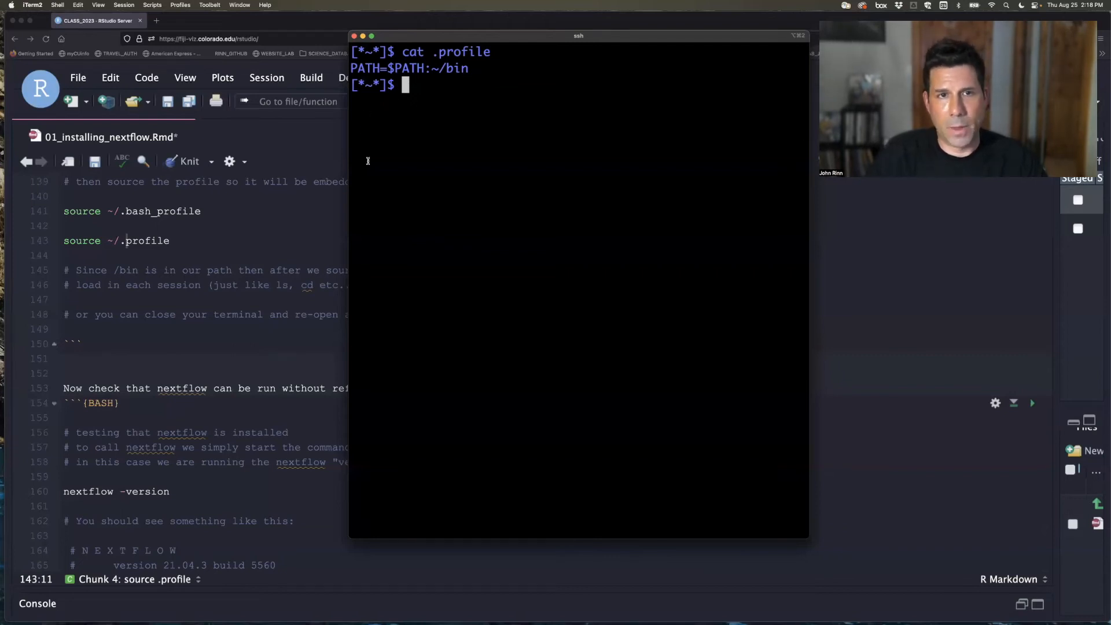
drag(578, 35, 617, 74)
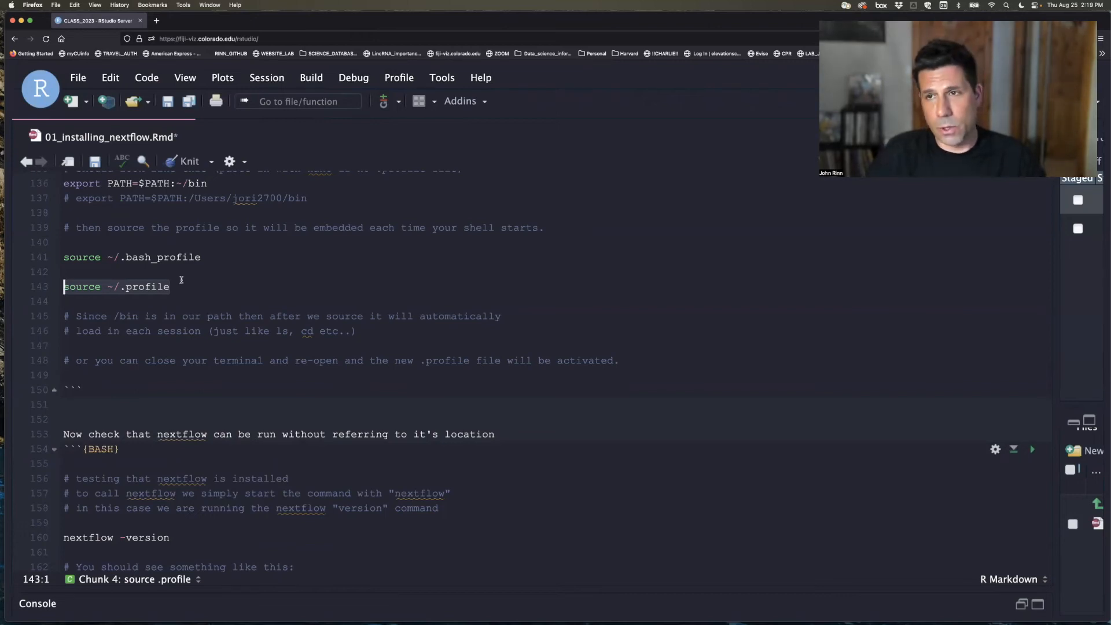
scroll(down, 3)
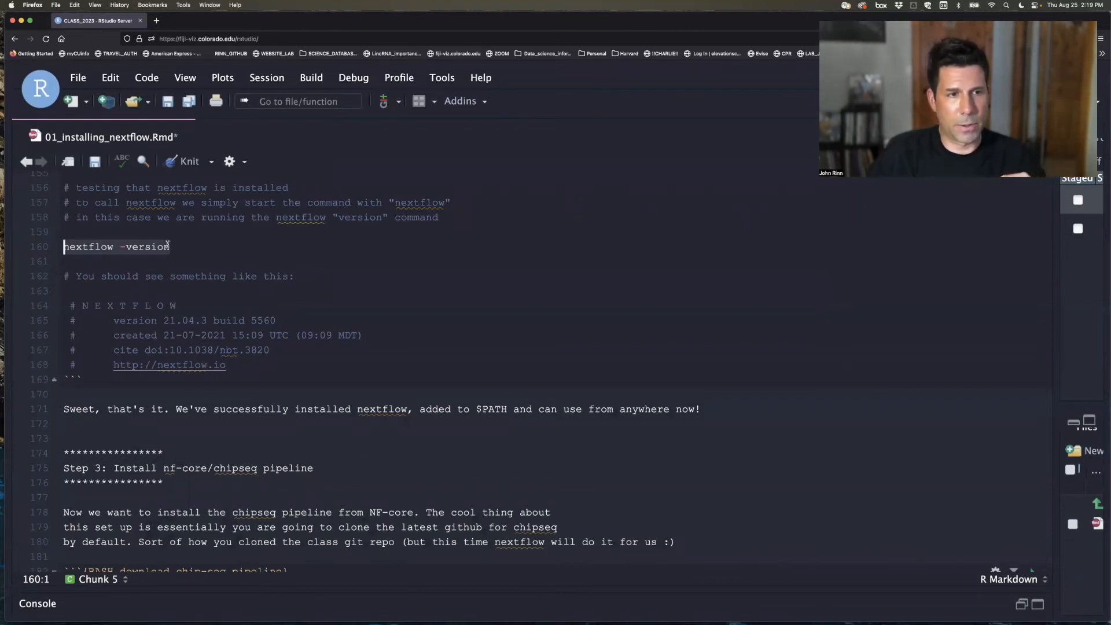
scroll(down, 3)
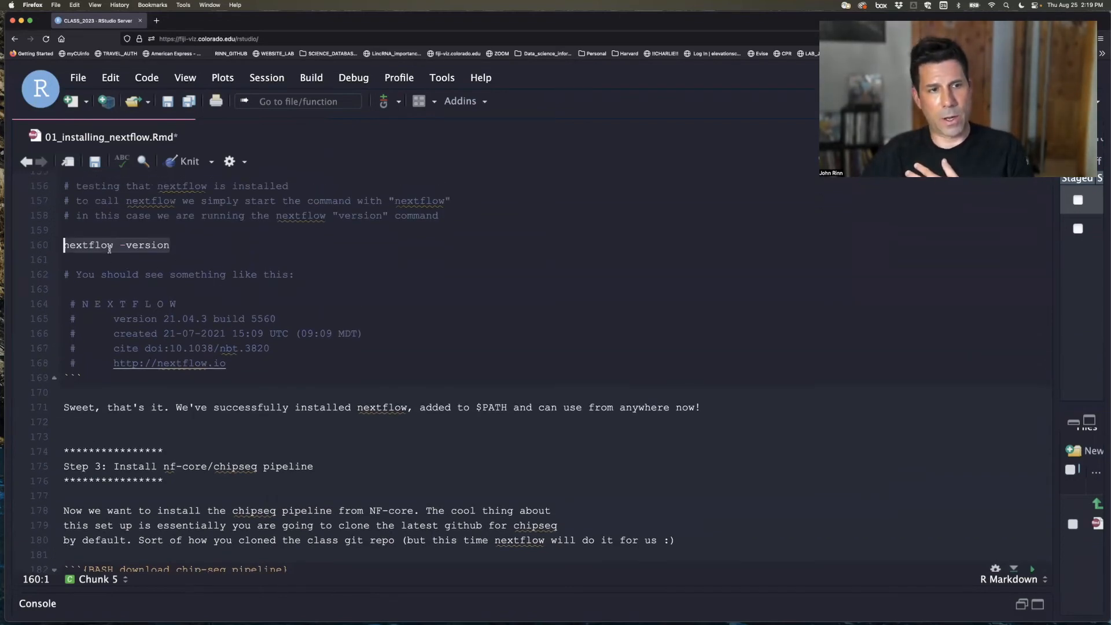
scroll(down, 3)
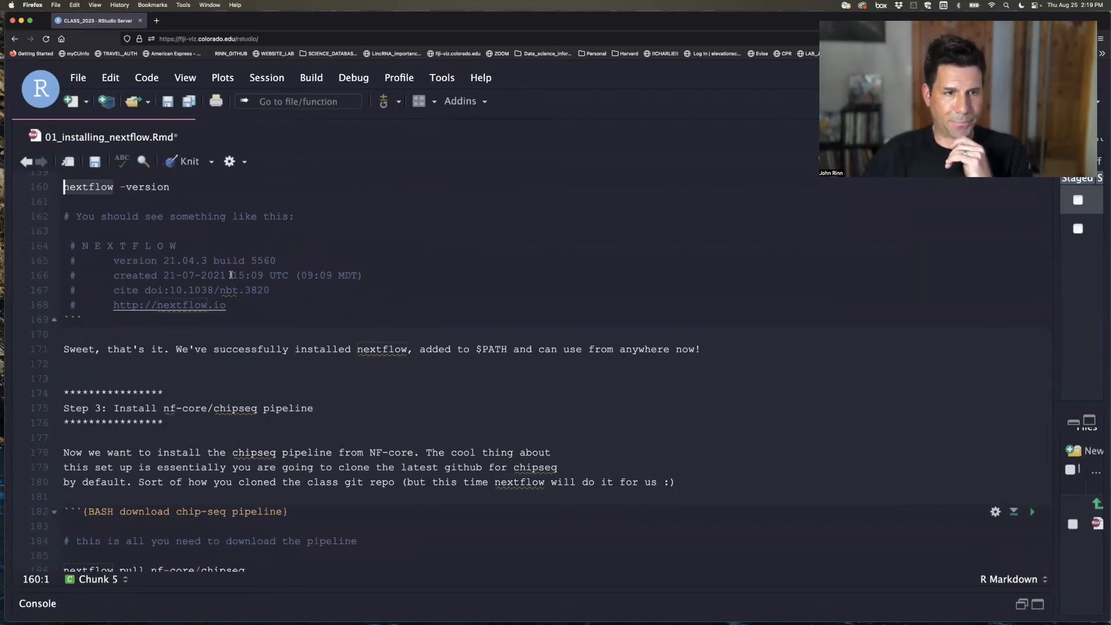
scroll(down, 3)
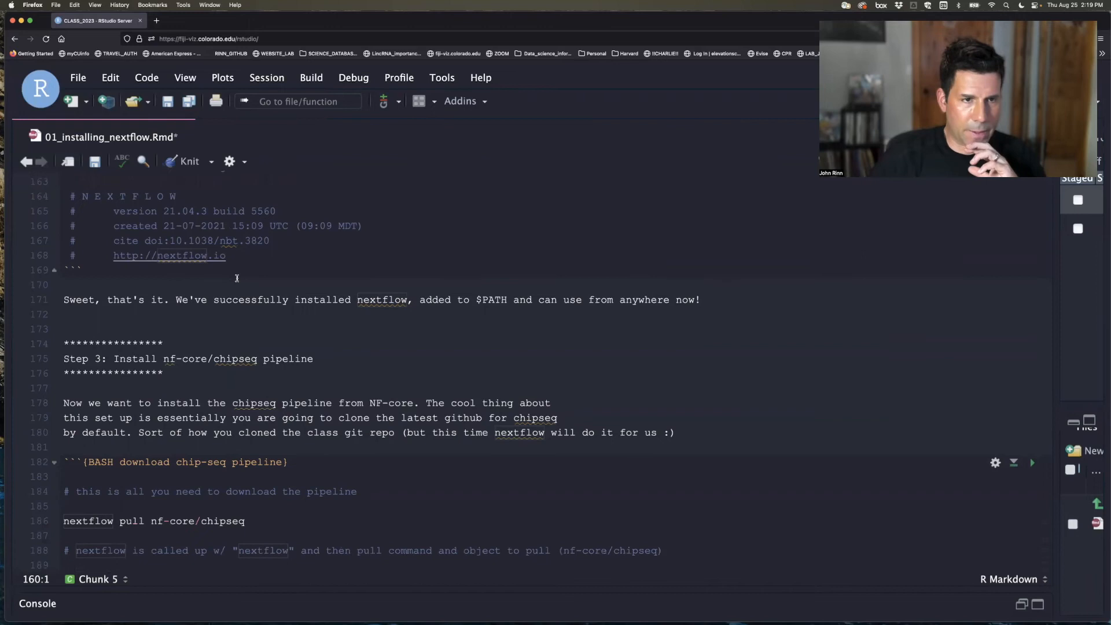
scroll(down, 3)
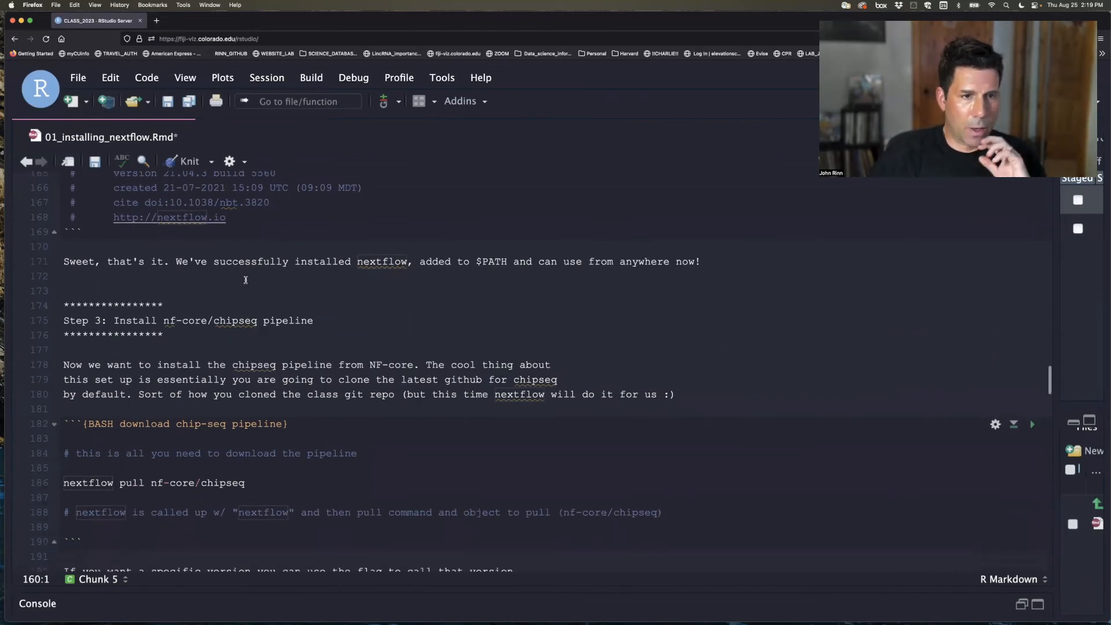
scroll(down, 3)
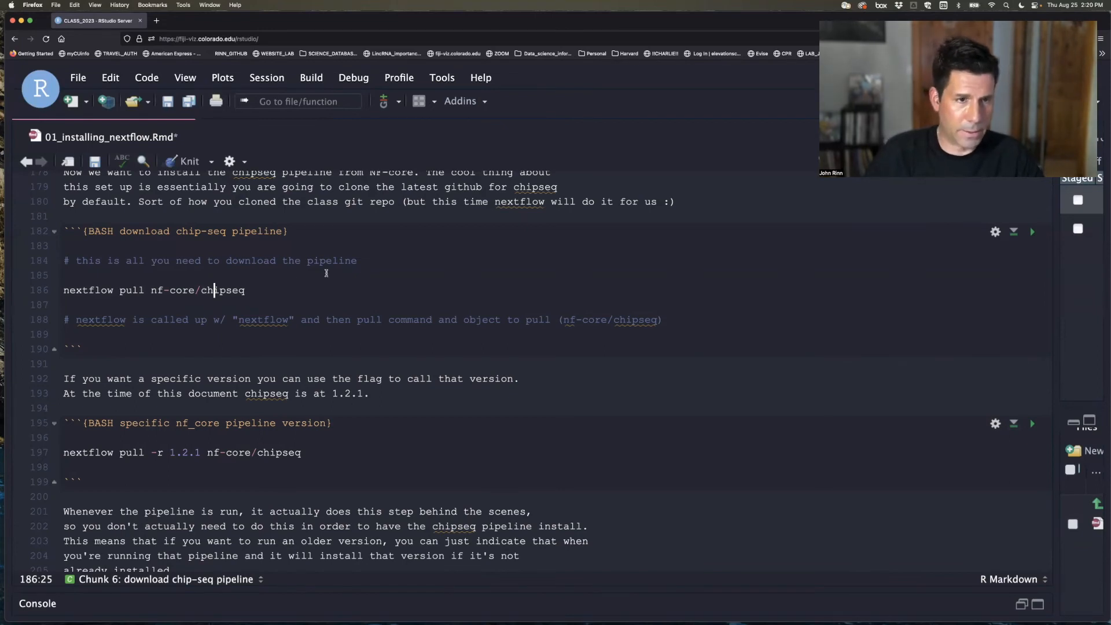
scroll(down, 3)
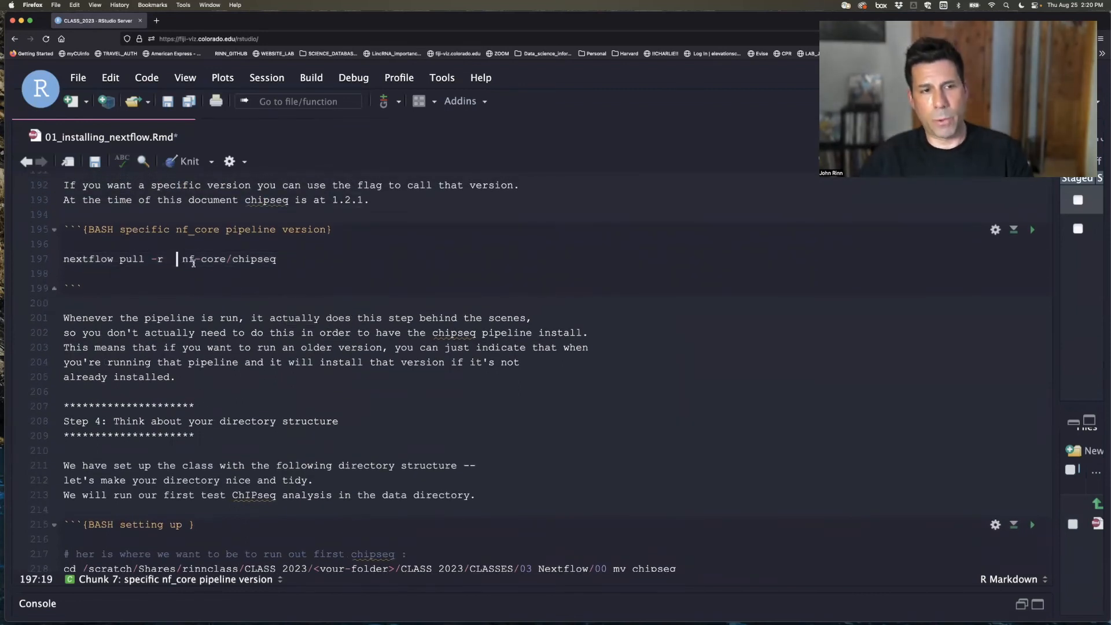
text(1.2.1)
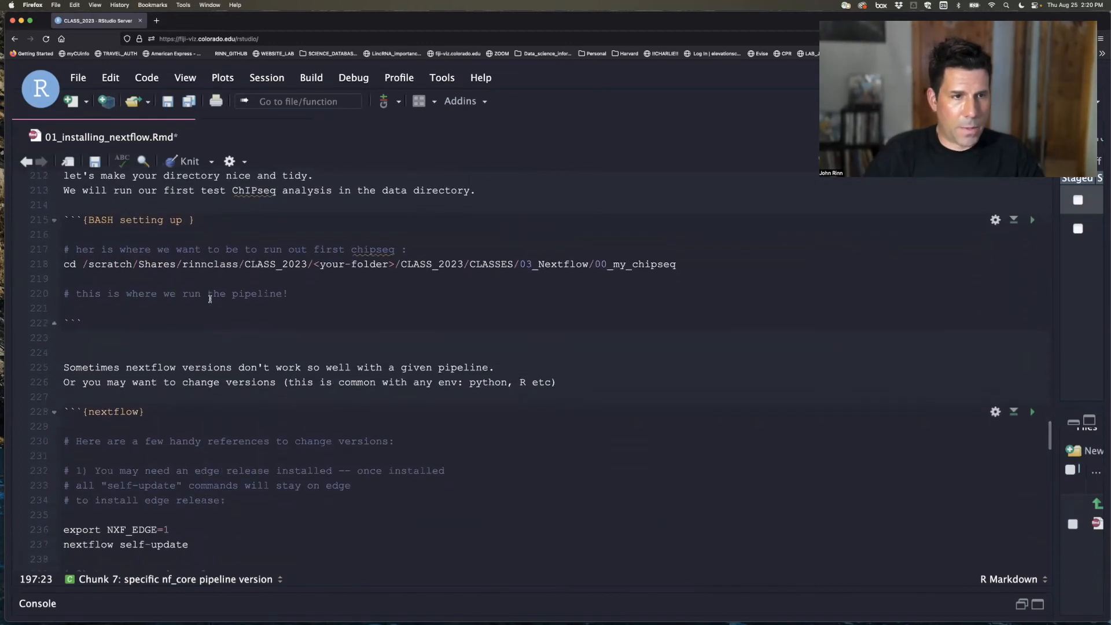
scroll(down, 3)
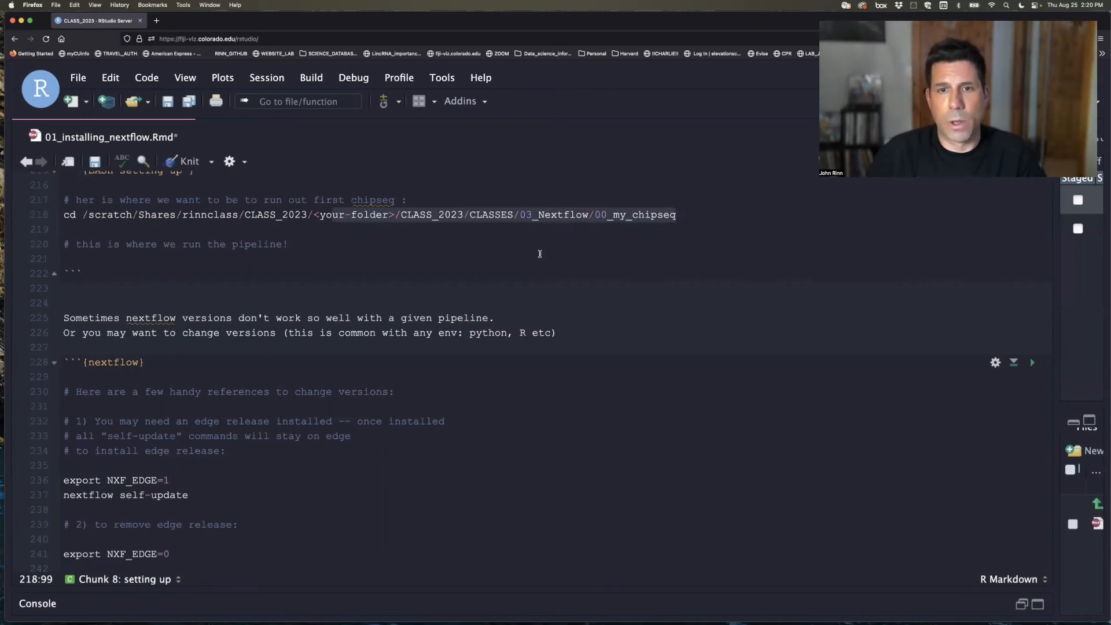
Restore the Files and Git panes and browse from CLASSES into the 03_Nextflow folder.
click(593, 215)
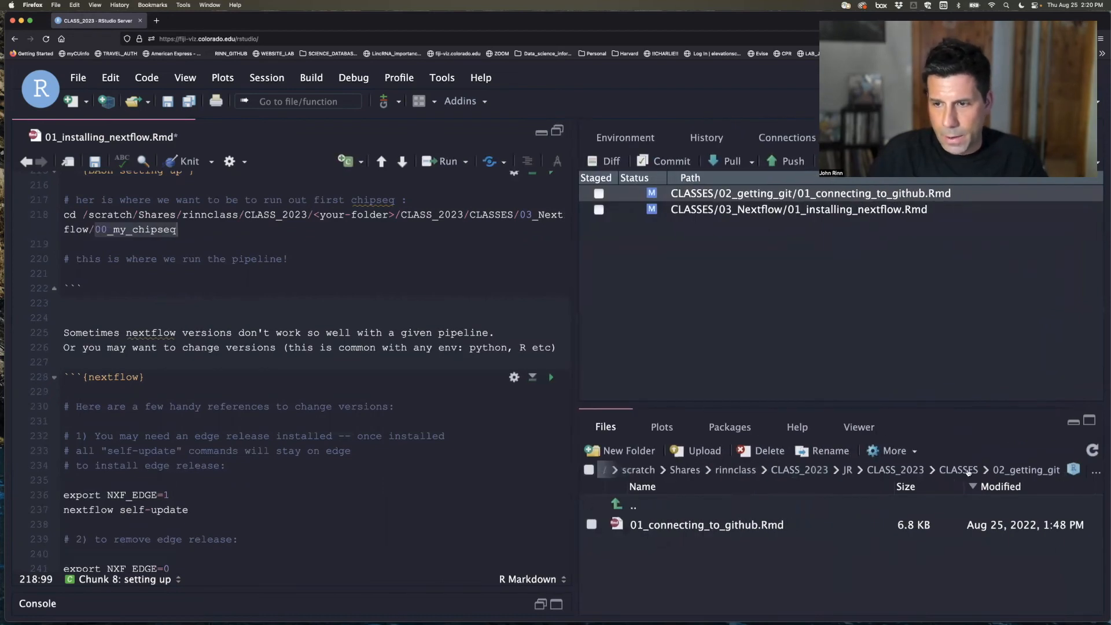
click(958, 469)
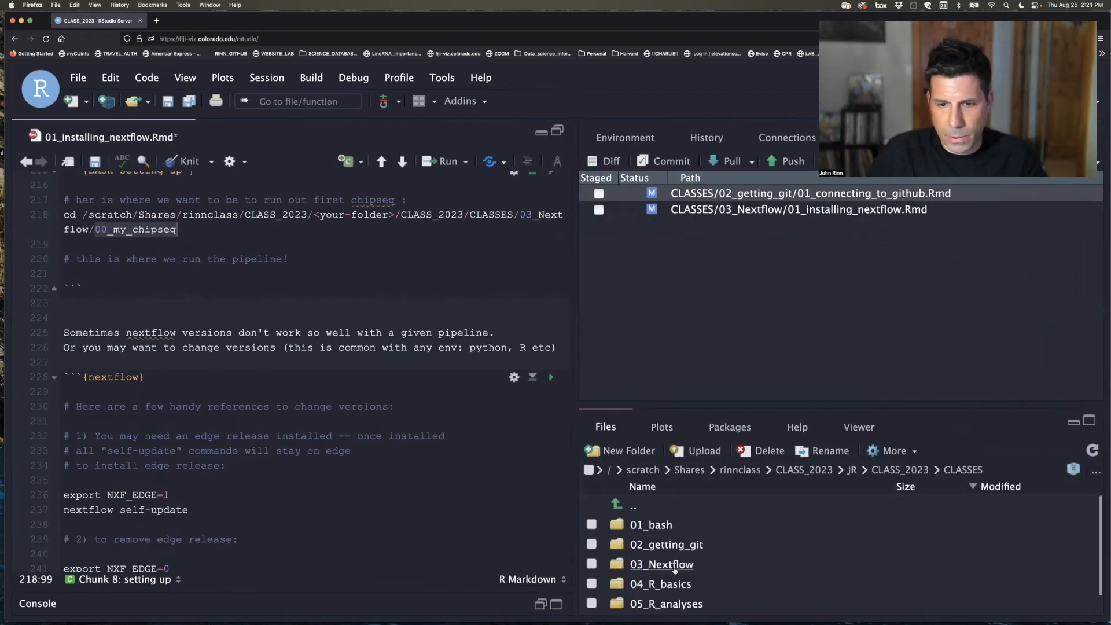
click(661, 564)
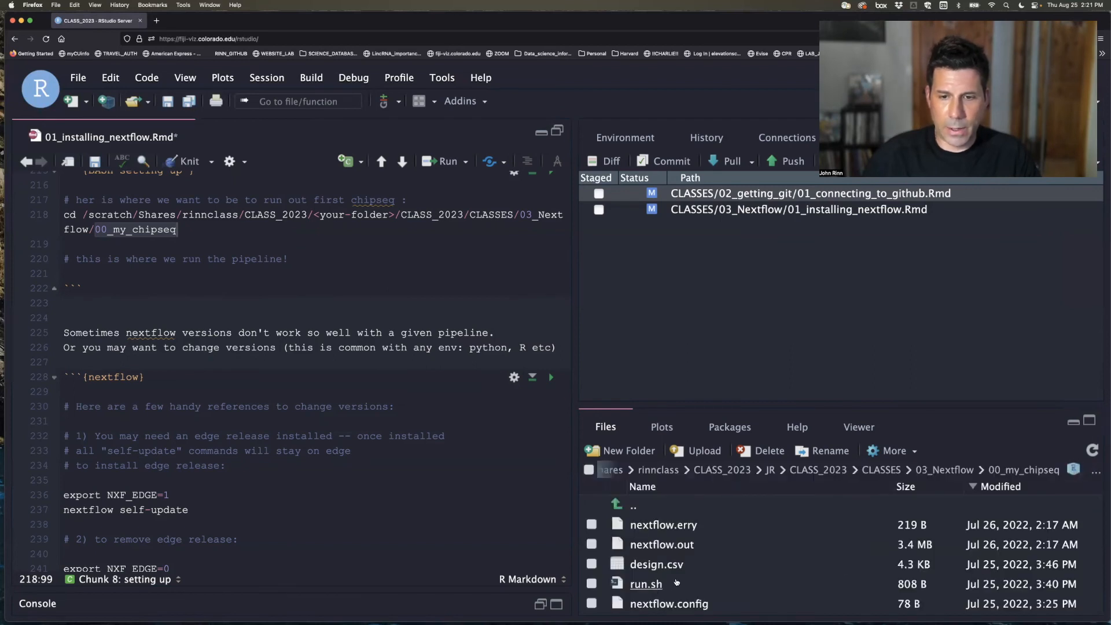
scroll(down, 3)
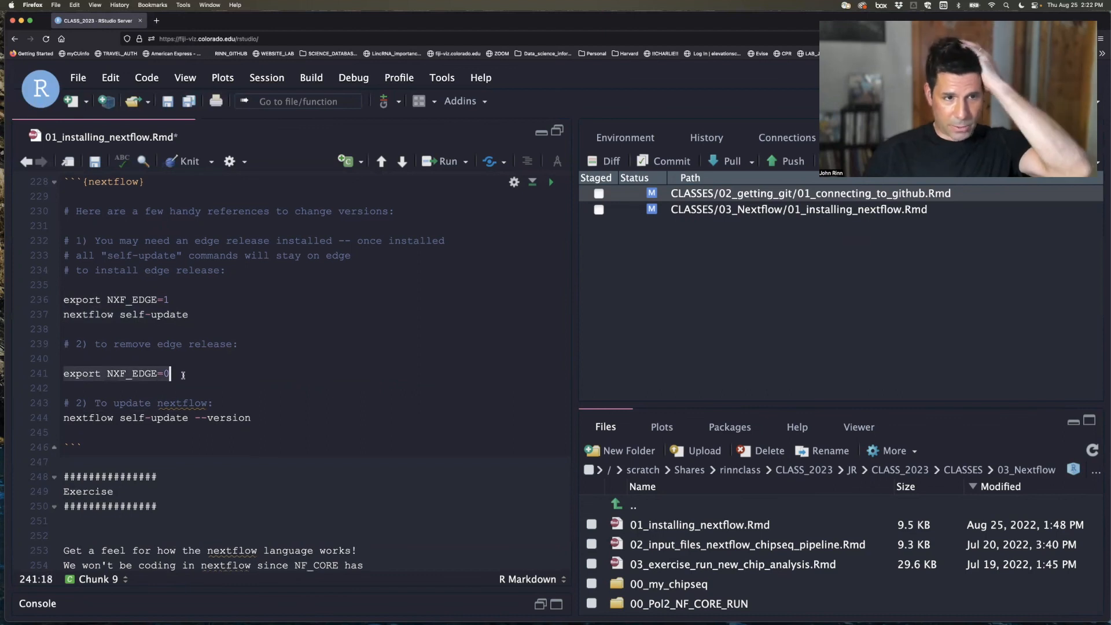
scroll(down, 3)
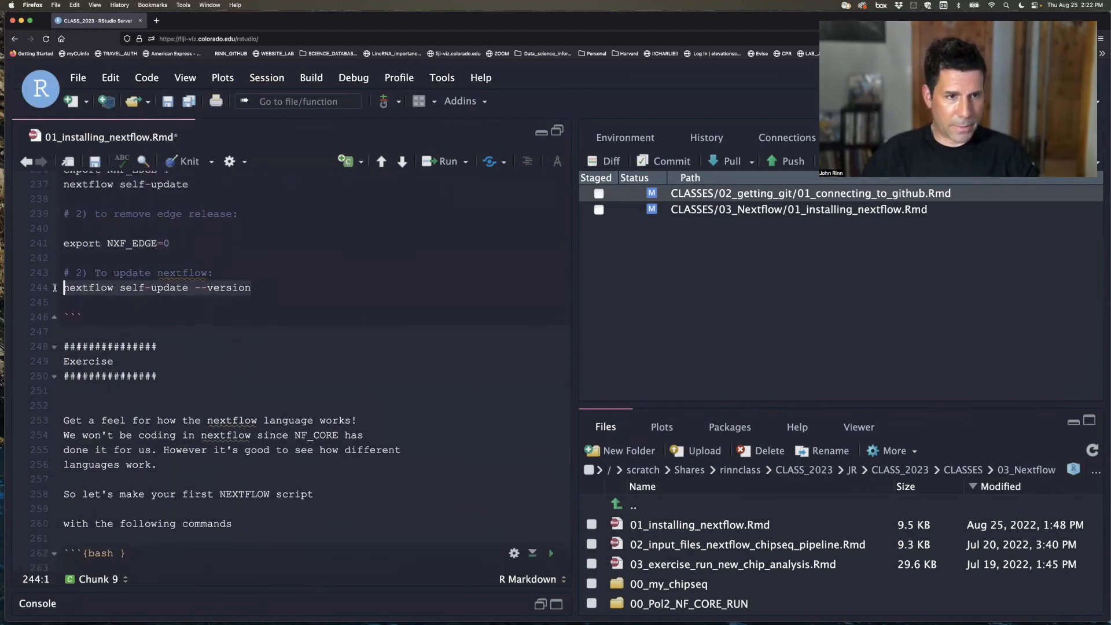
mouse_move(300, 310)
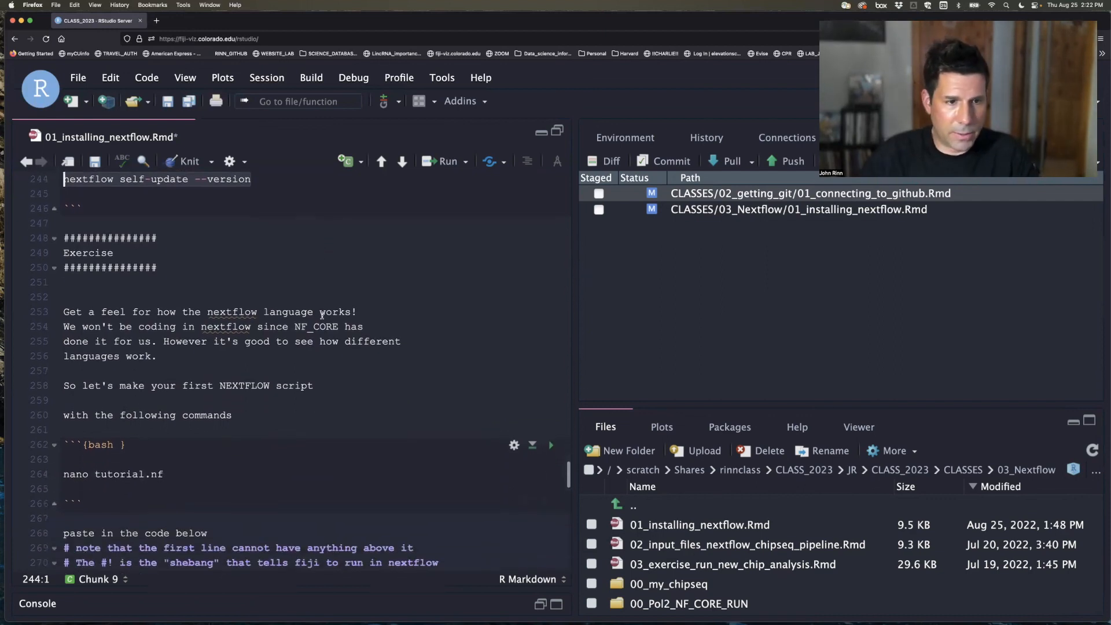
scroll(down, 3)
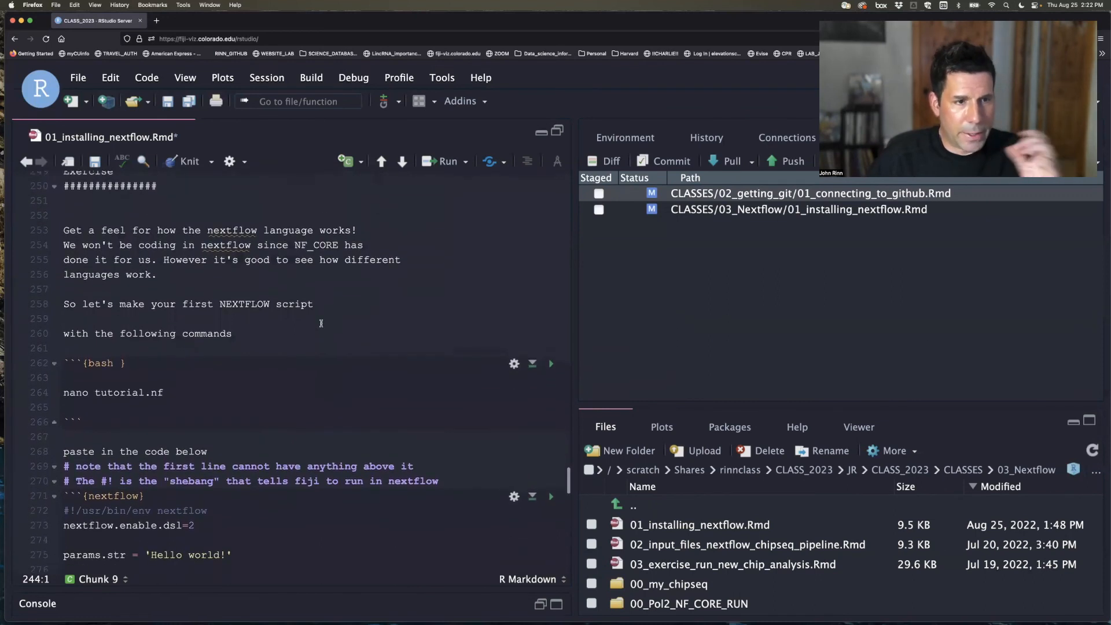
scroll(down, 3)
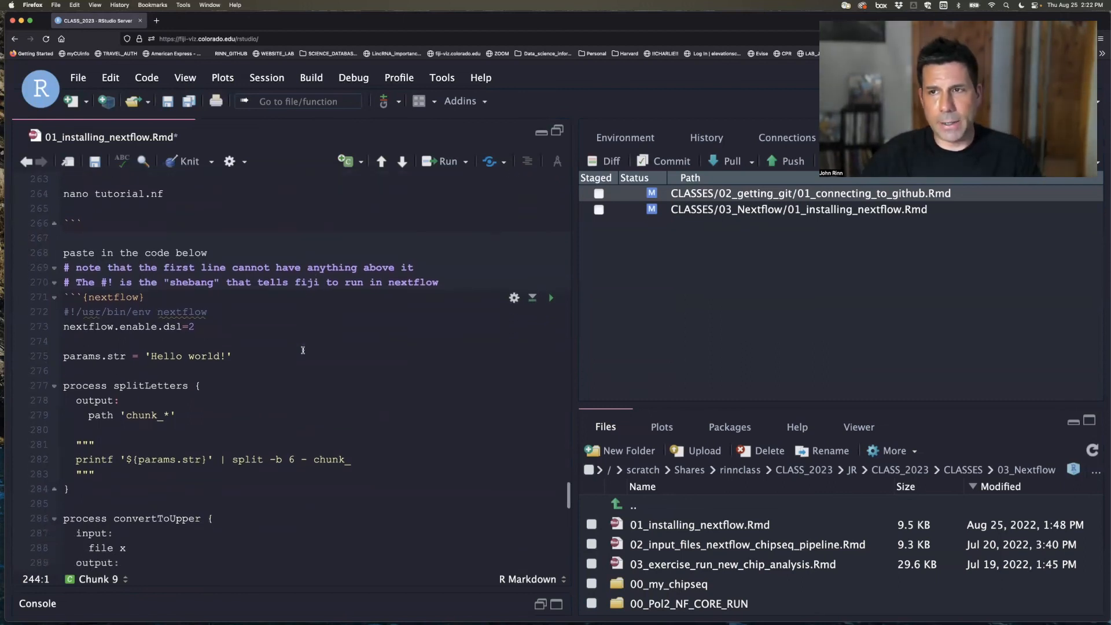
scroll(down, 3)
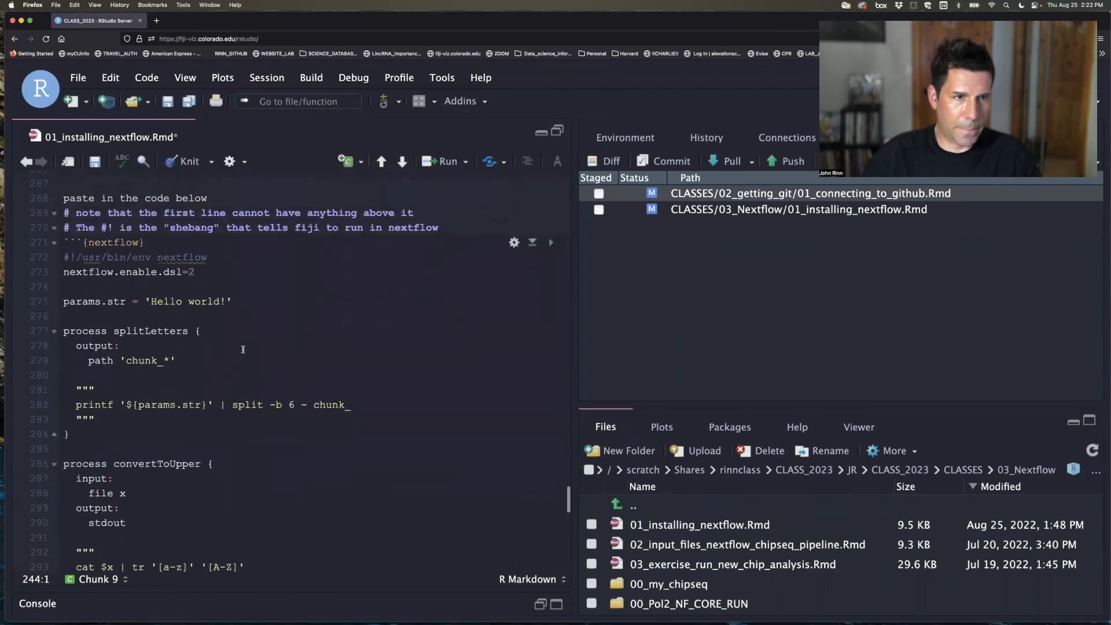
scroll(down, 3)
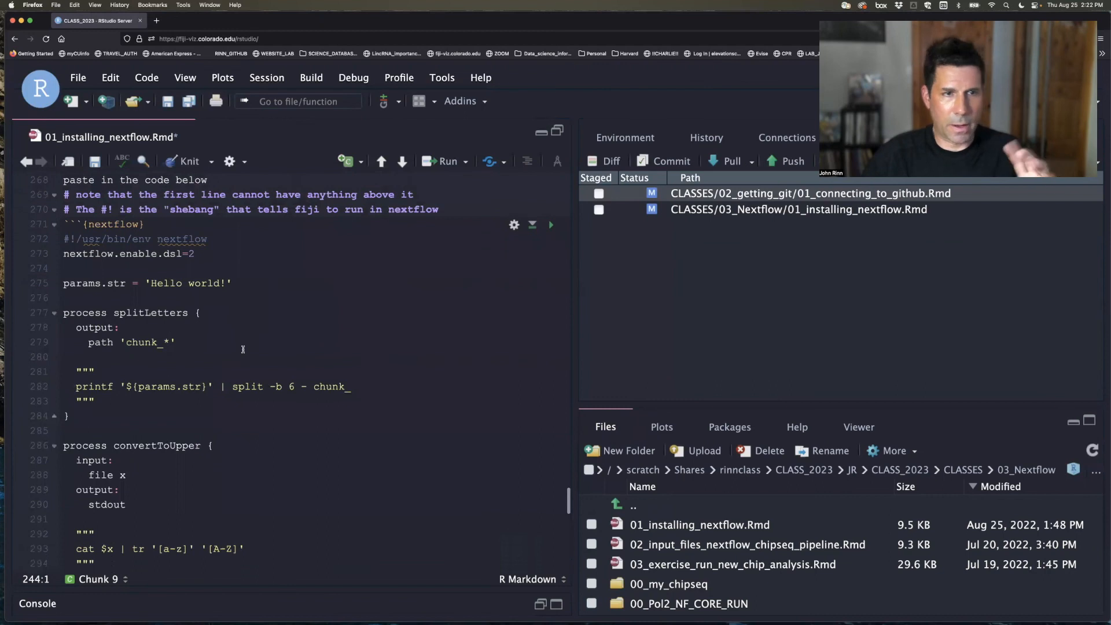
scroll(down, 3)
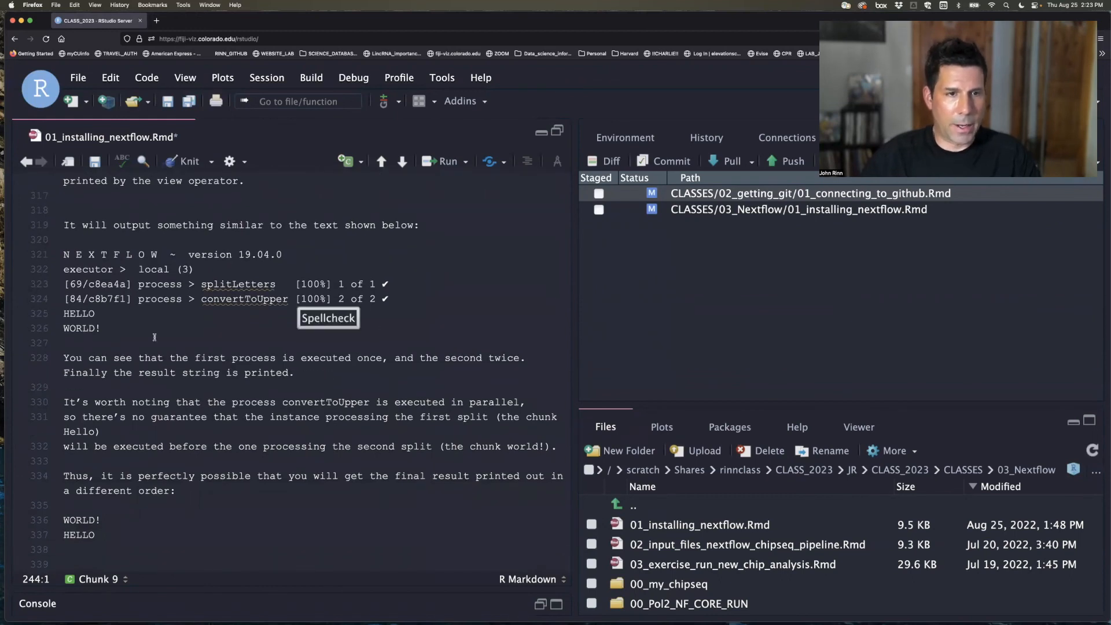
mouse_move(124, 292)
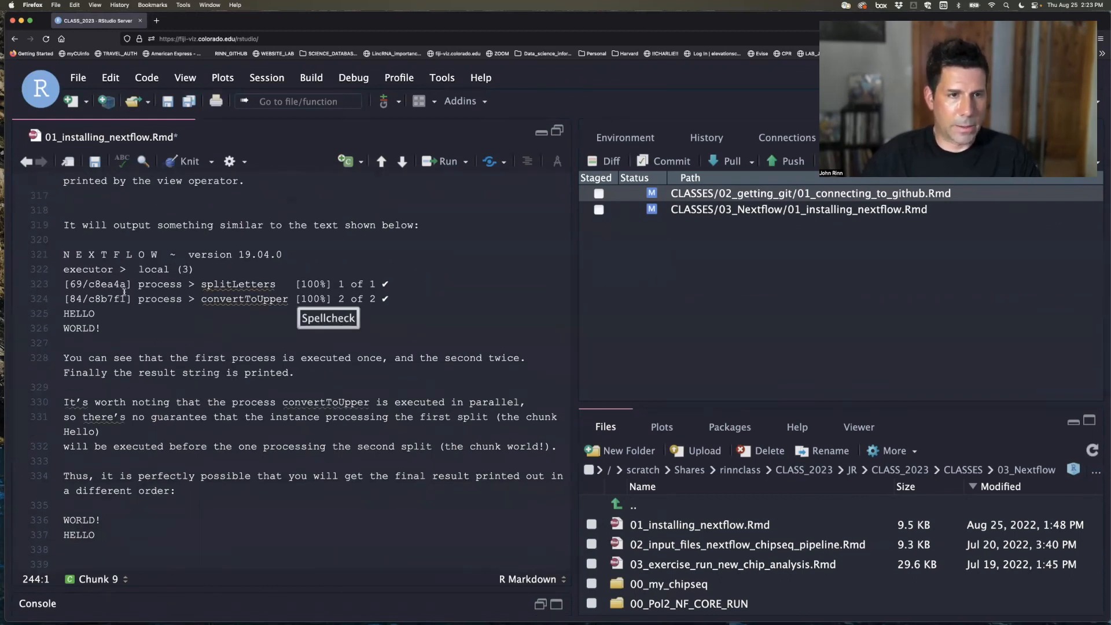